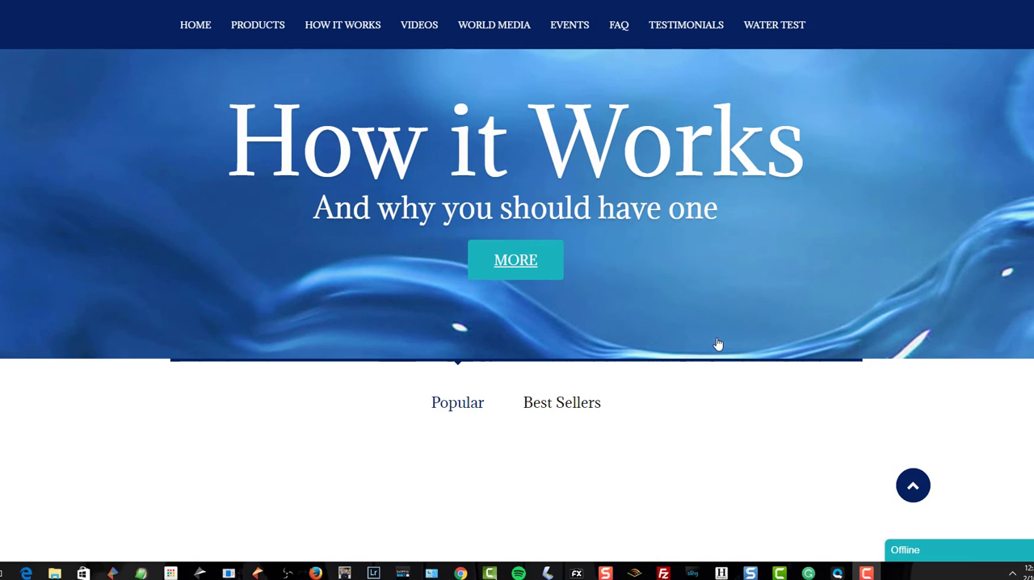
mouse_move(621, 275)
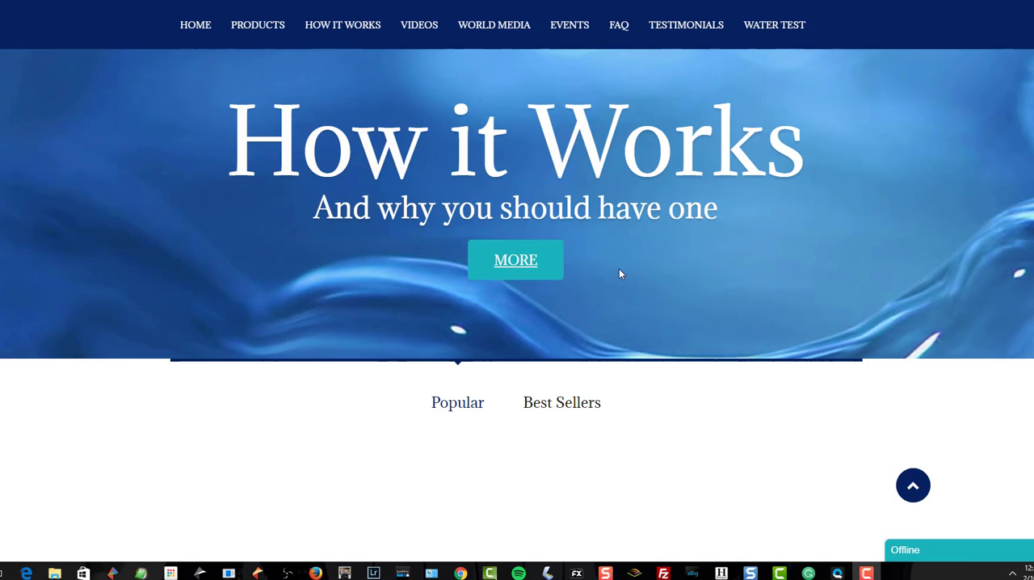
- Browse the product catalogue and open the EcoloBlue 30ME Maximum Efficiency product page ($1,599)
scroll(down, 3)
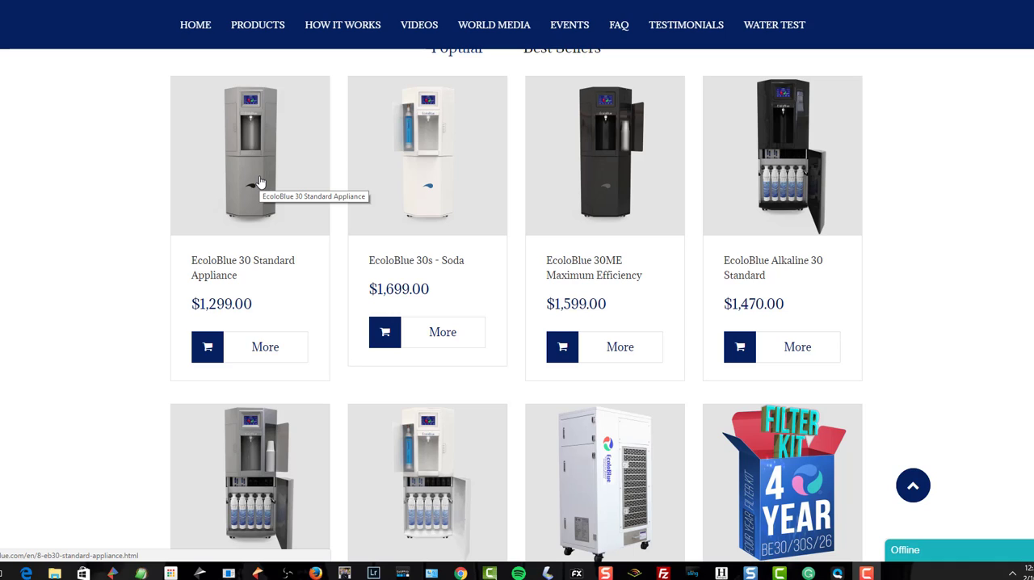
mouse_move(463, 278)
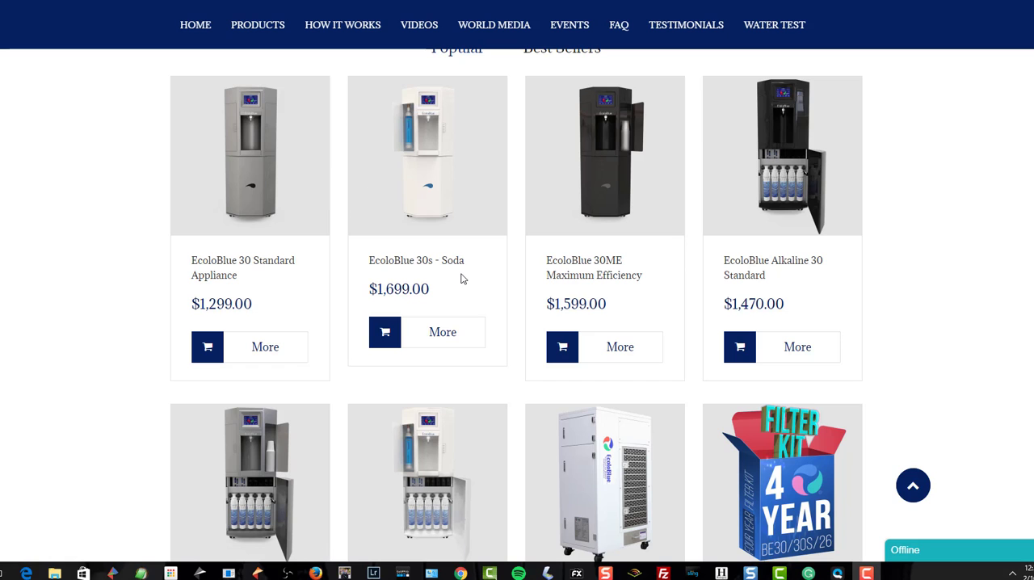
scroll(down, 3)
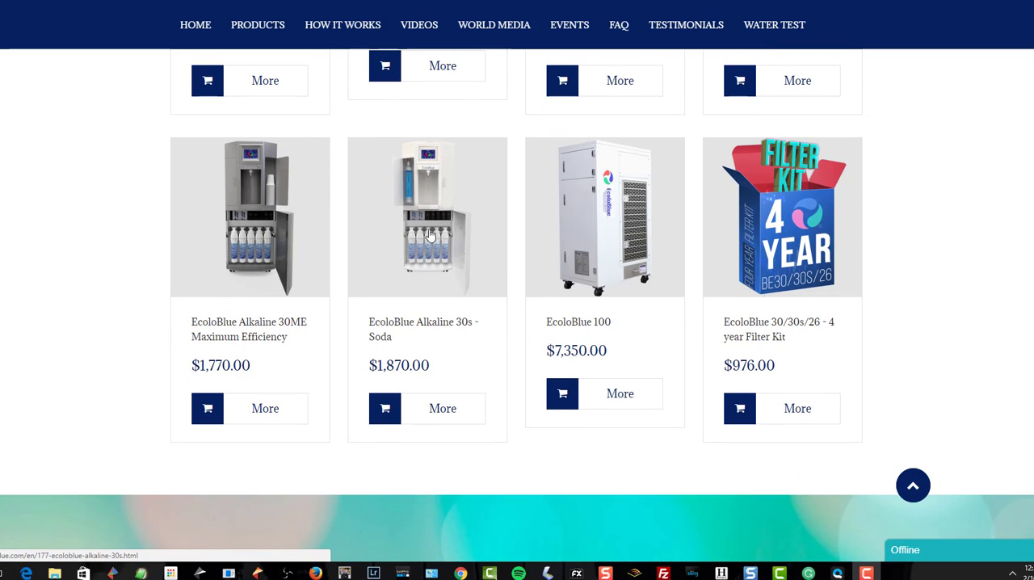
scroll(down, 3)
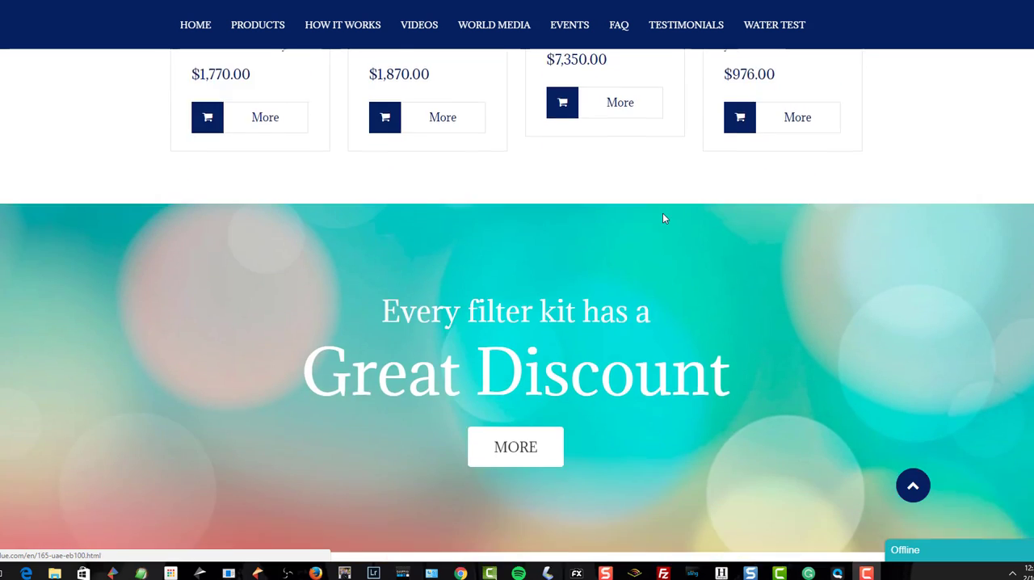
scroll(down, 3)
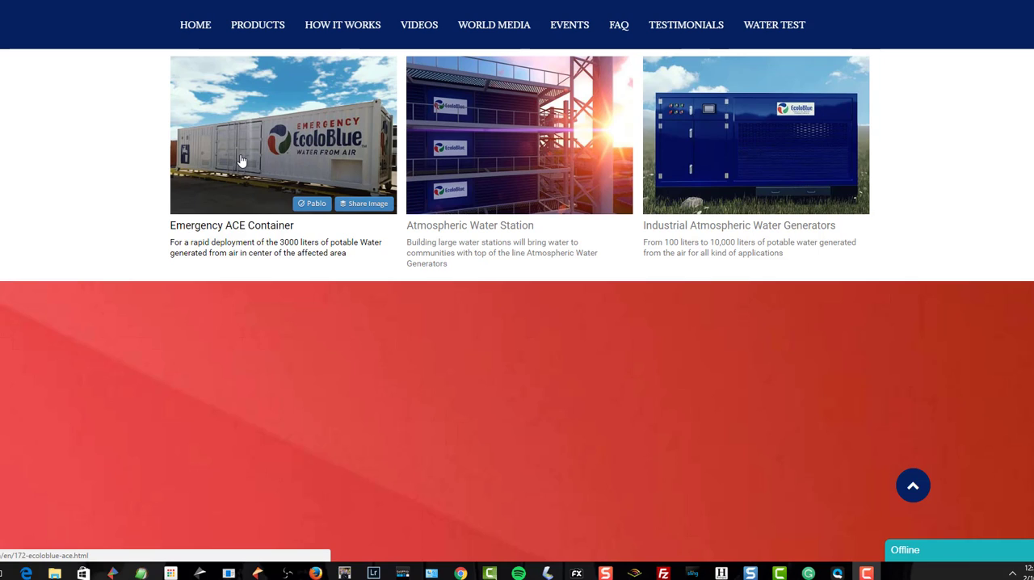
mouse_move(810, 159)
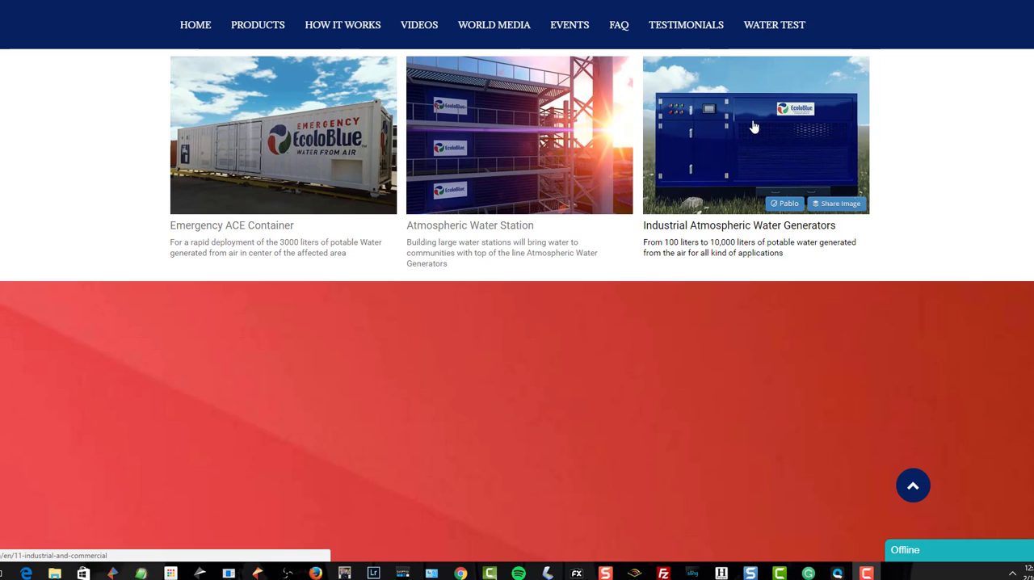
mouse_move(751, 126)
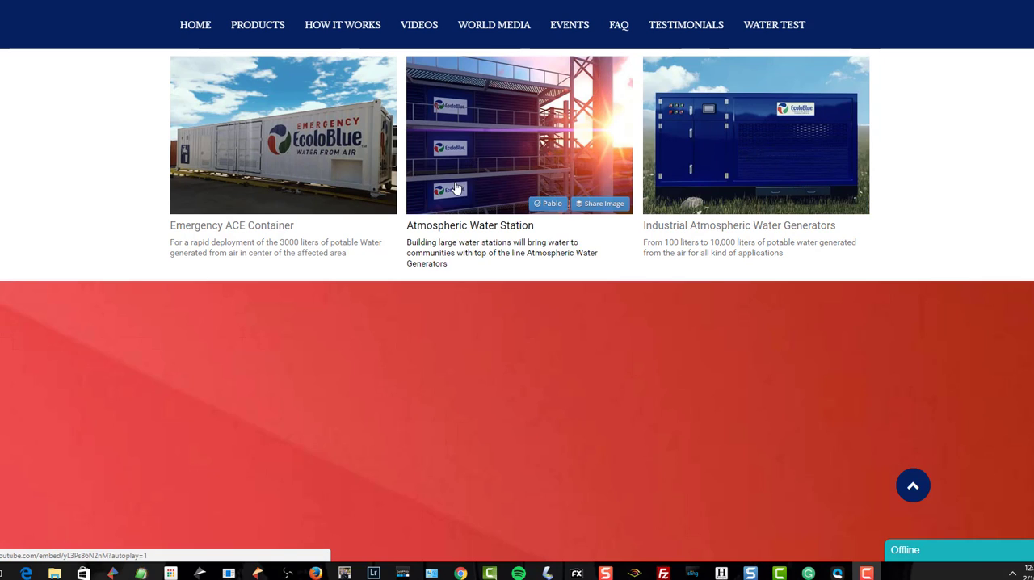
scroll(up, 3)
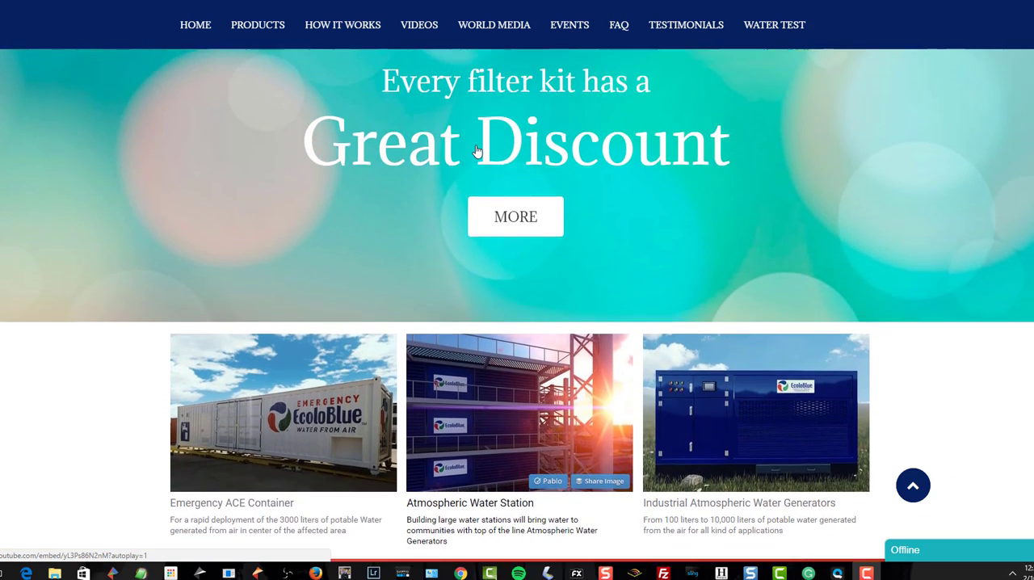
click(514, 217)
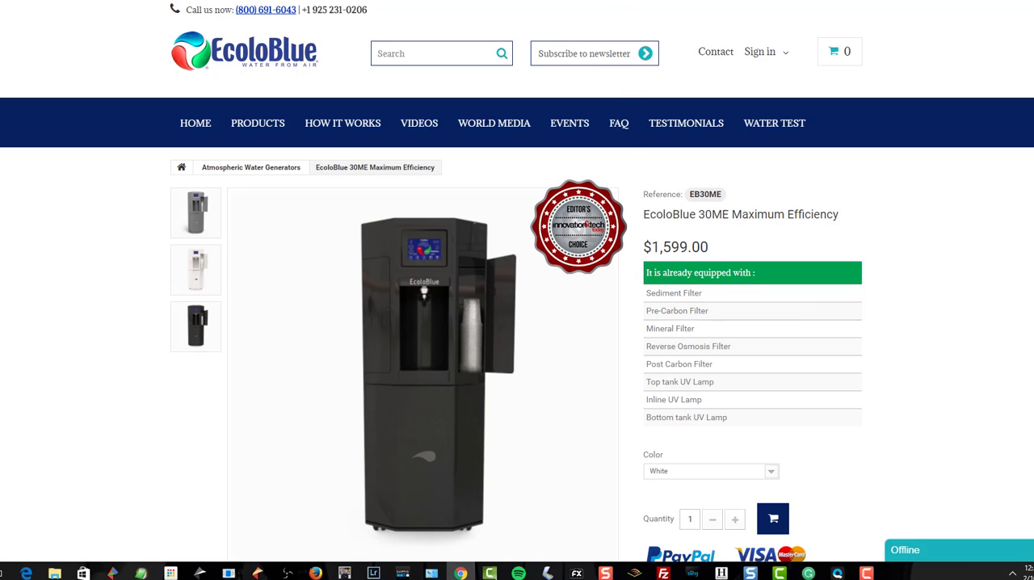
mouse_move(762, 232)
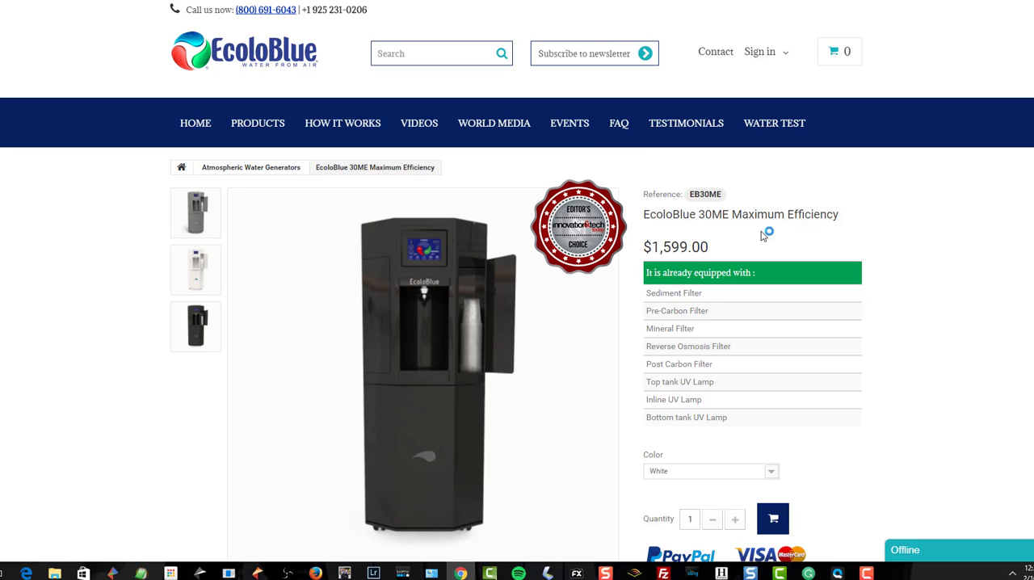
- Scroll to the More Info section showing the 12-stage filtration details and feature list
scroll(down, 3)
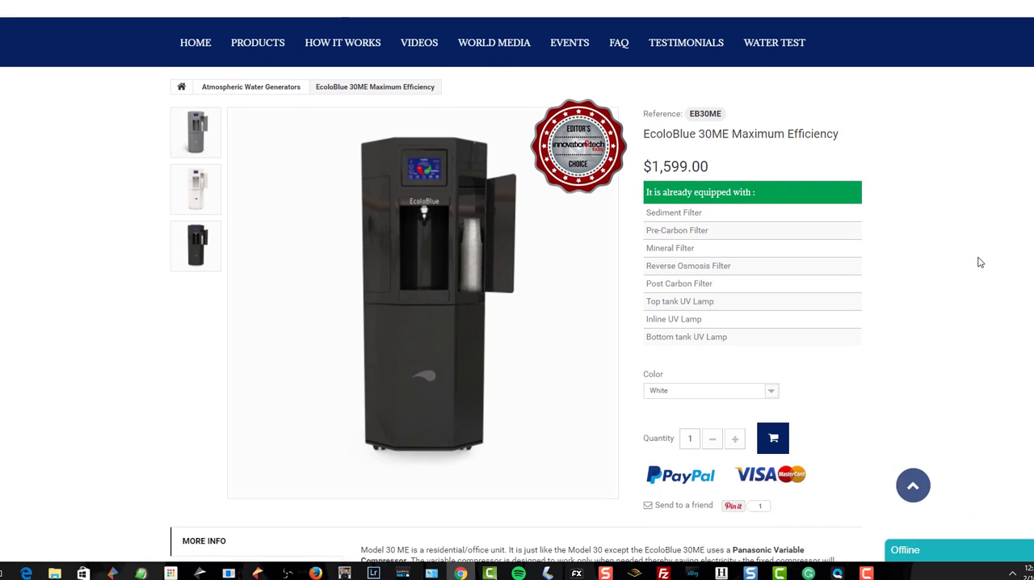
scroll(down, 3)
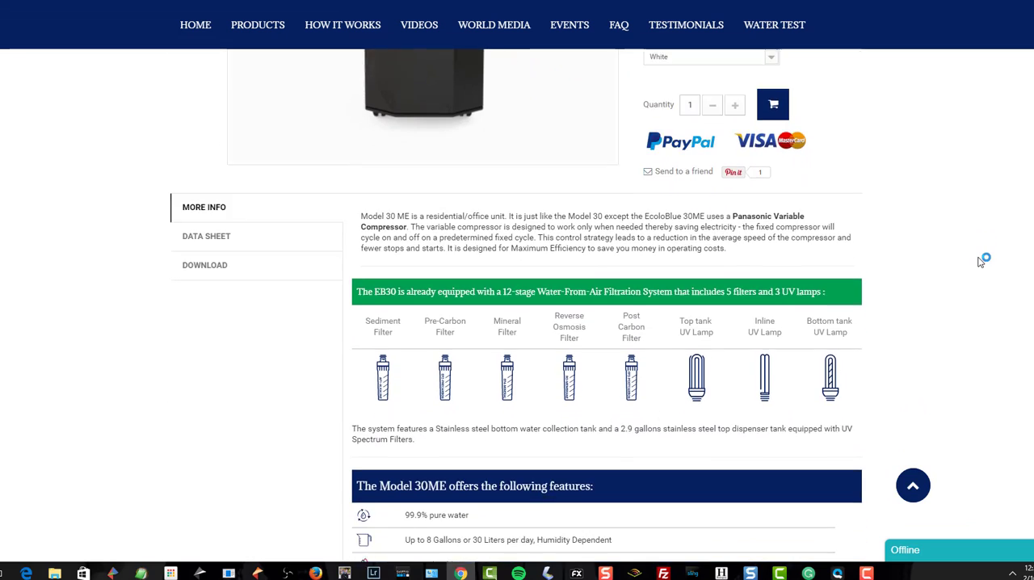
scroll(down, 3)
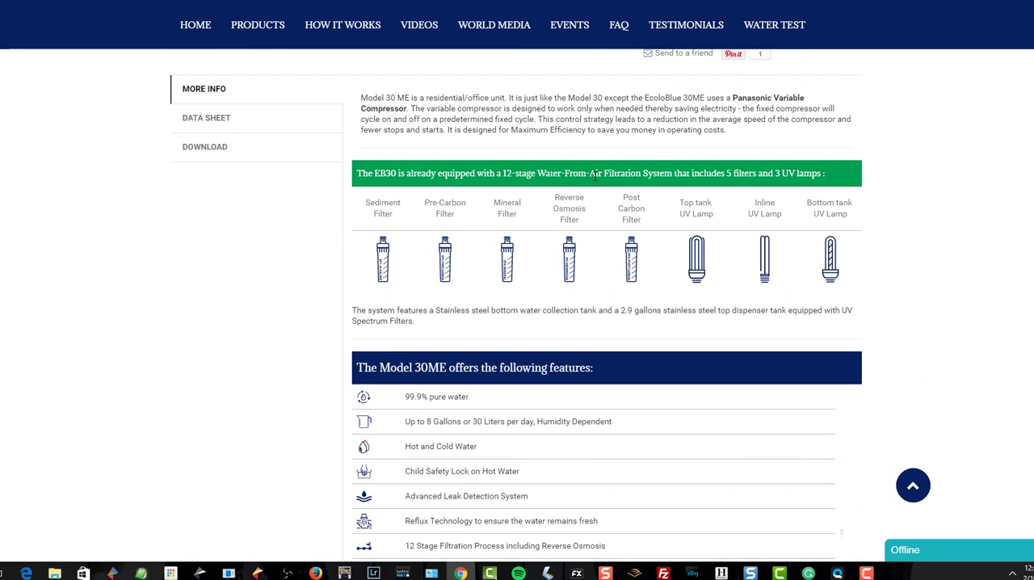
mouse_move(793, 172)
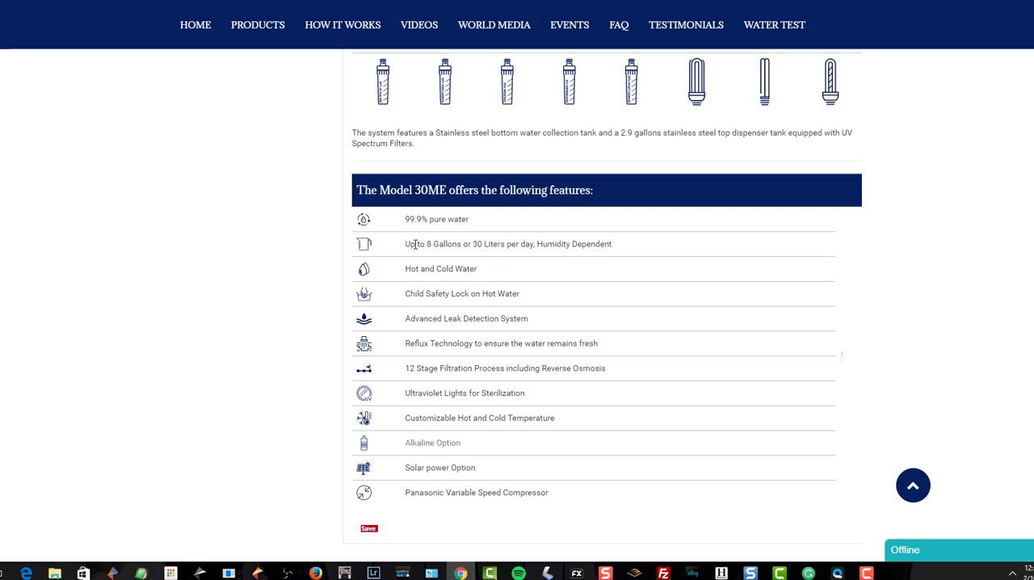
mouse_move(428, 284)
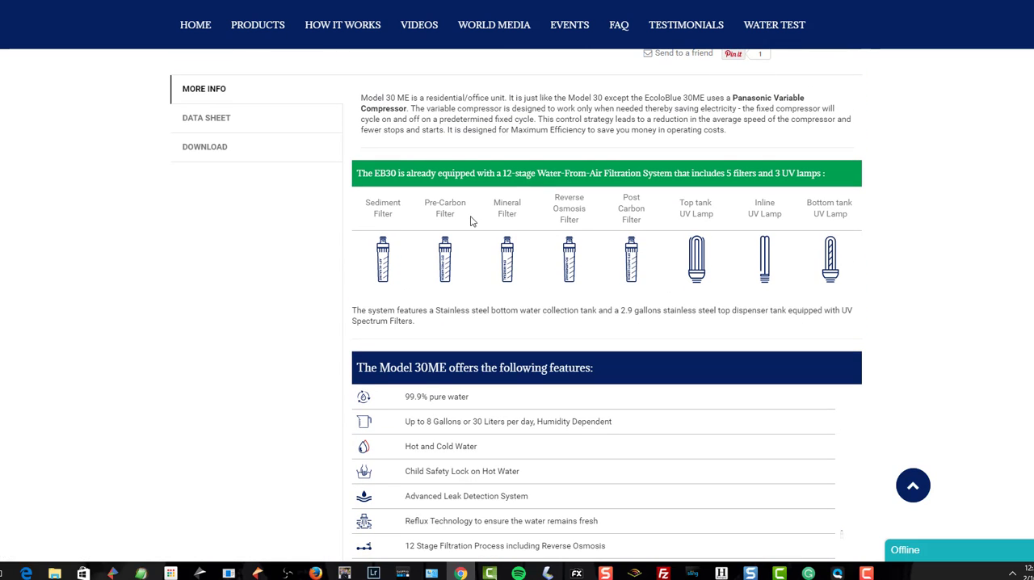
mouse_move(591, 228)
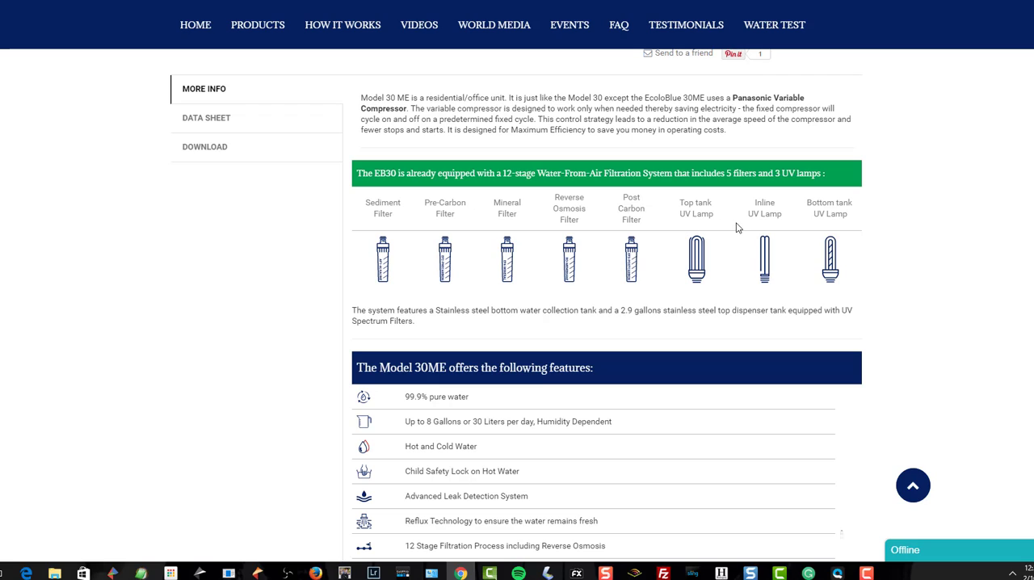
mouse_move(766, 234)
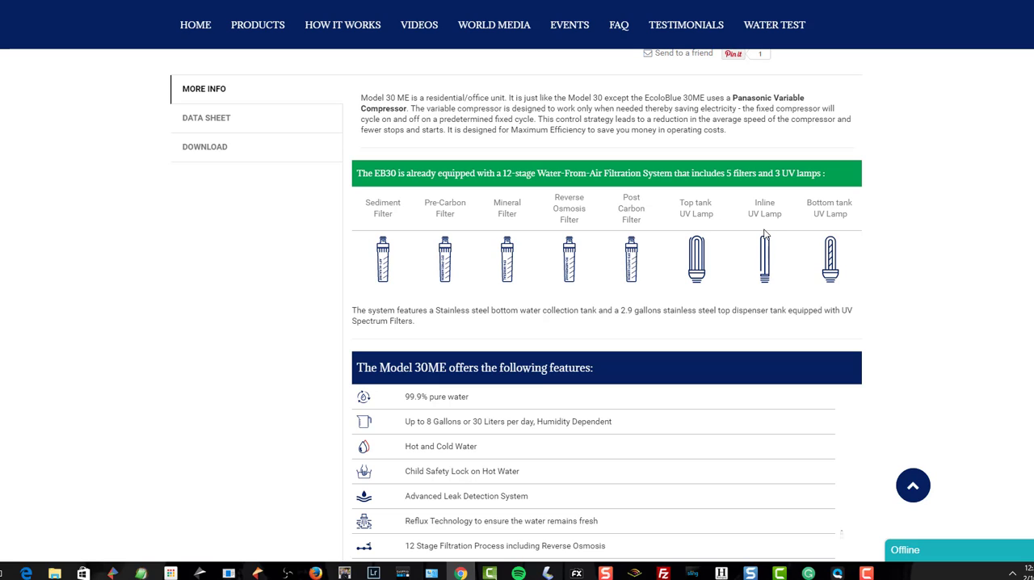
mouse_move(853, 233)
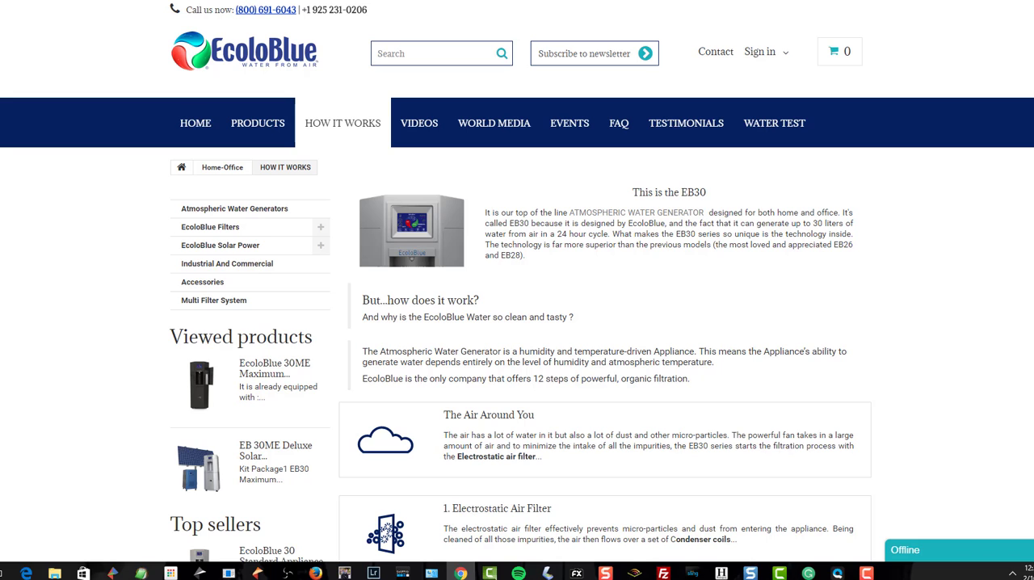
mouse_move(674, 26)
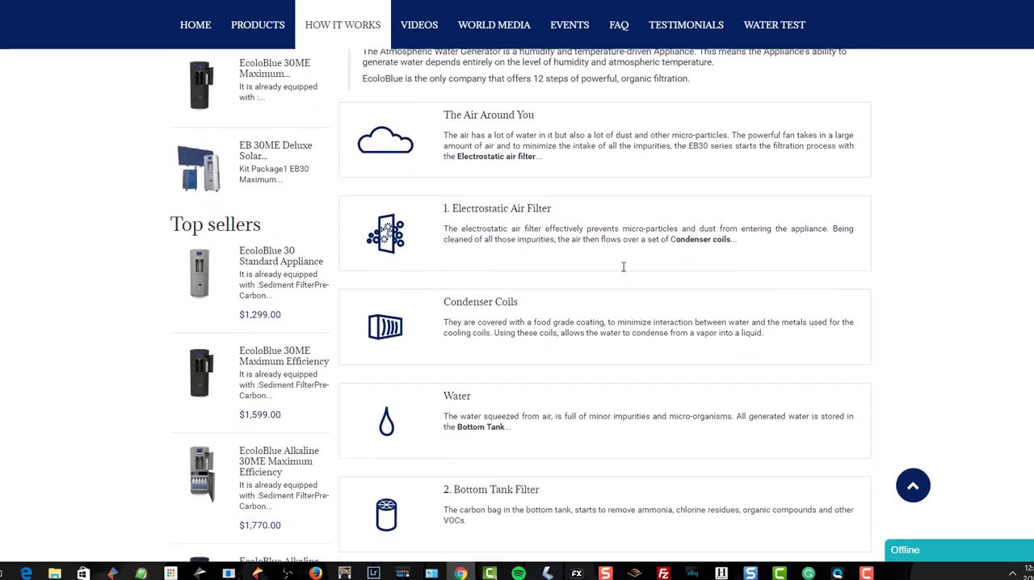
- Scroll through filtration stages 7 to 12, from the EF4 Mineral Filter to the Molecular Sieve Faucet Filter
scroll(down, 3)
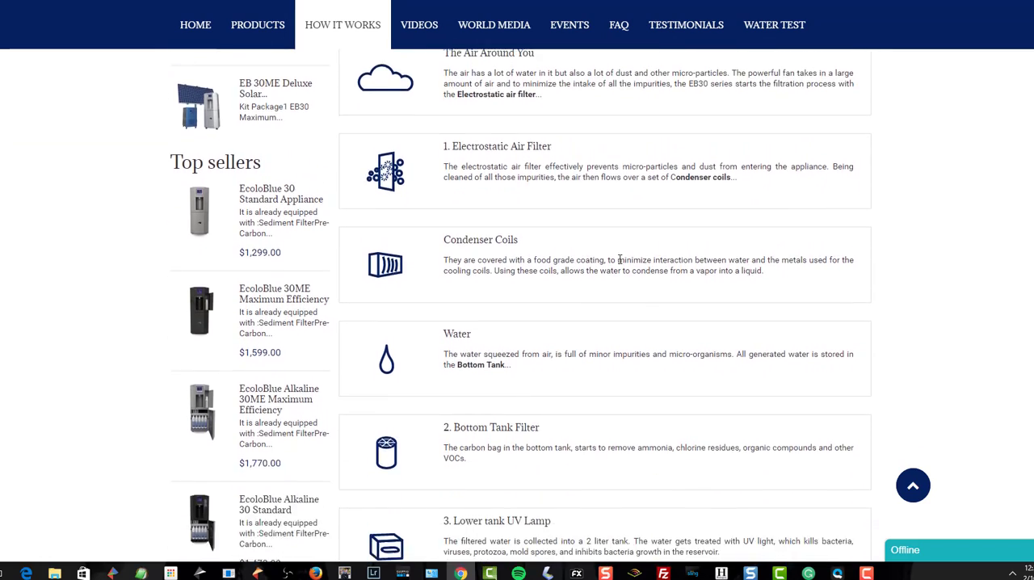
scroll(down, 3)
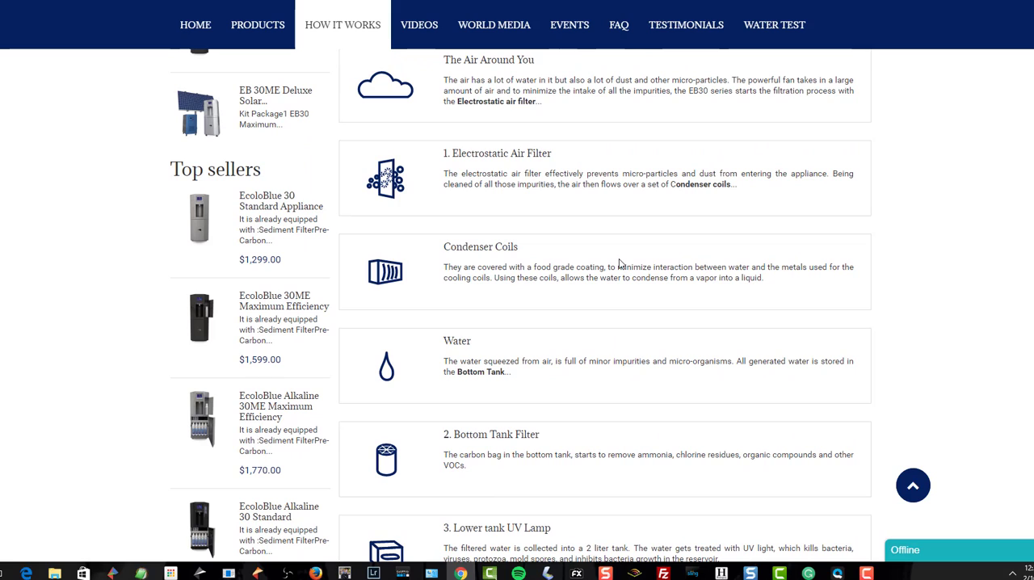
mouse_move(494, 177)
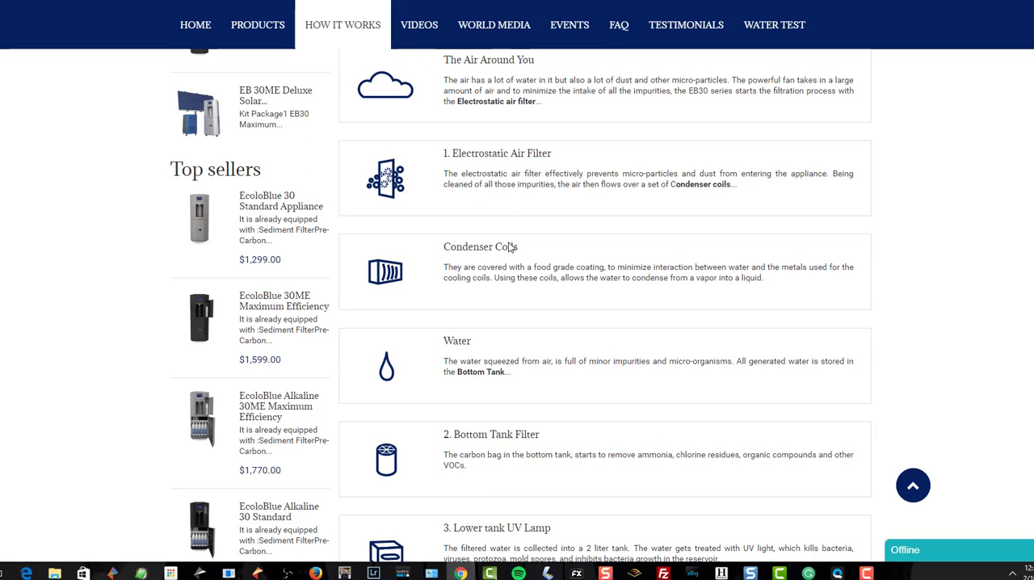
scroll(down, 3)
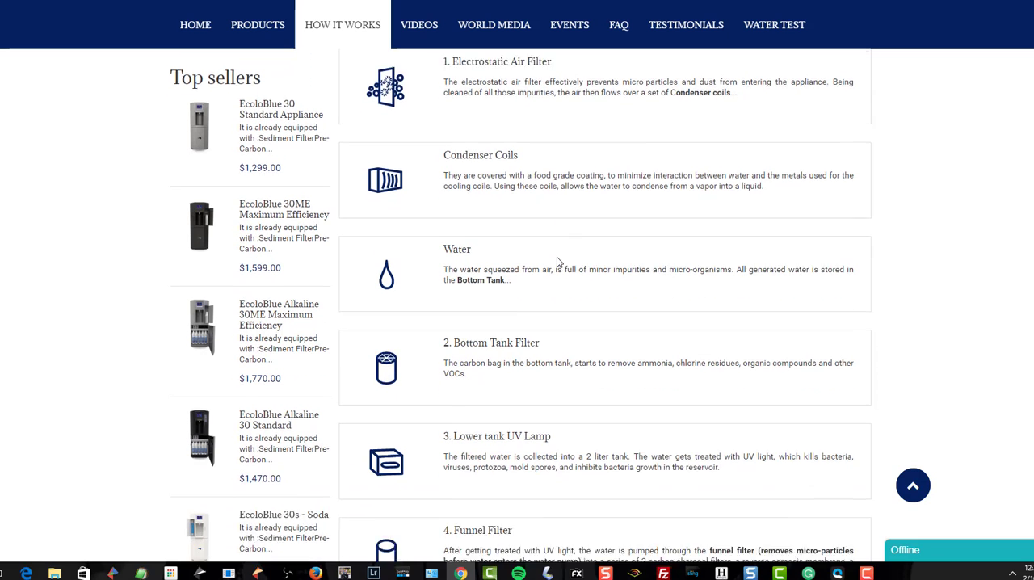
scroll(down, 3)
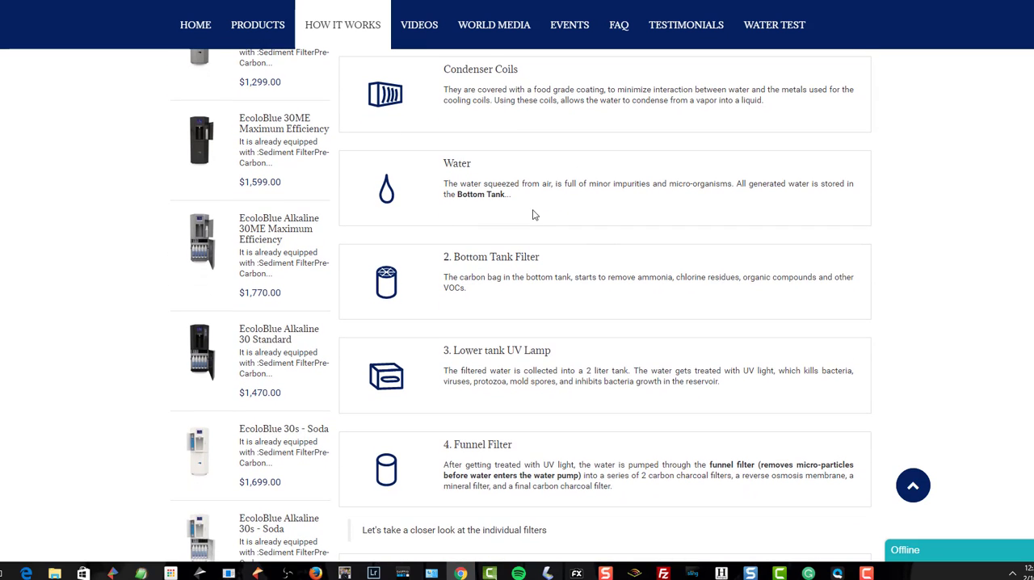
scroll(down, 3)
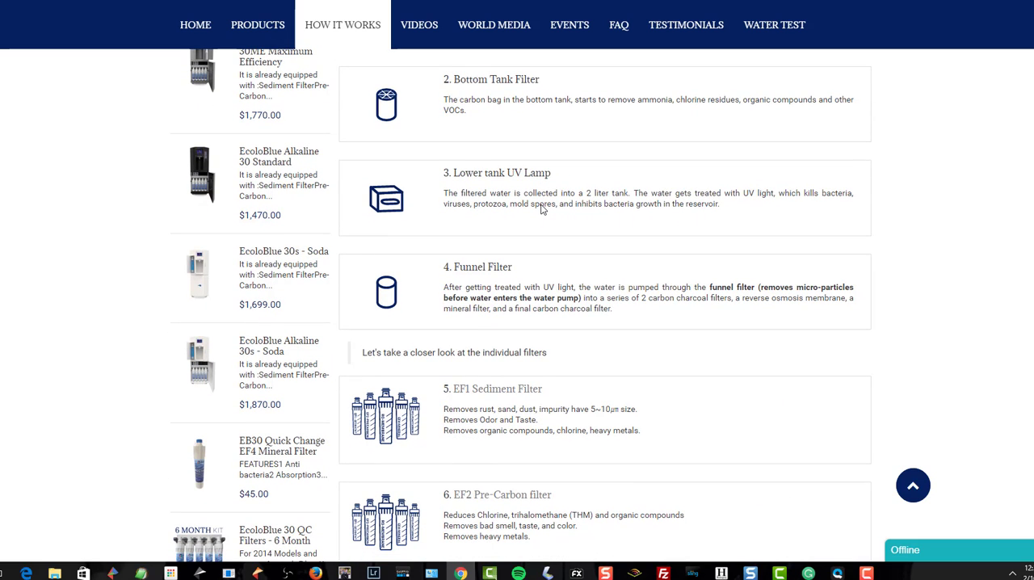
mouse_move(456, 195)
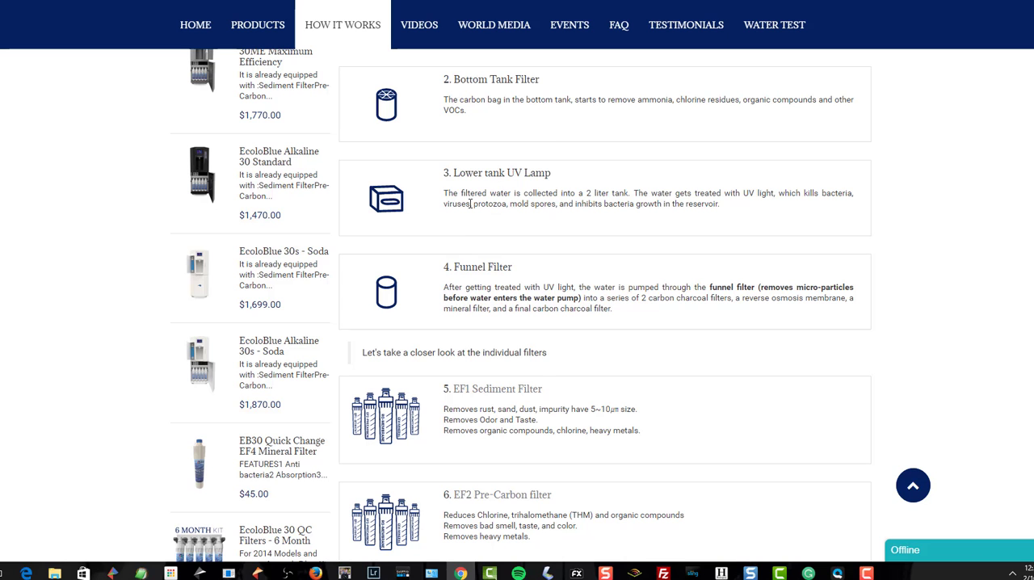
scroll(down, 3)
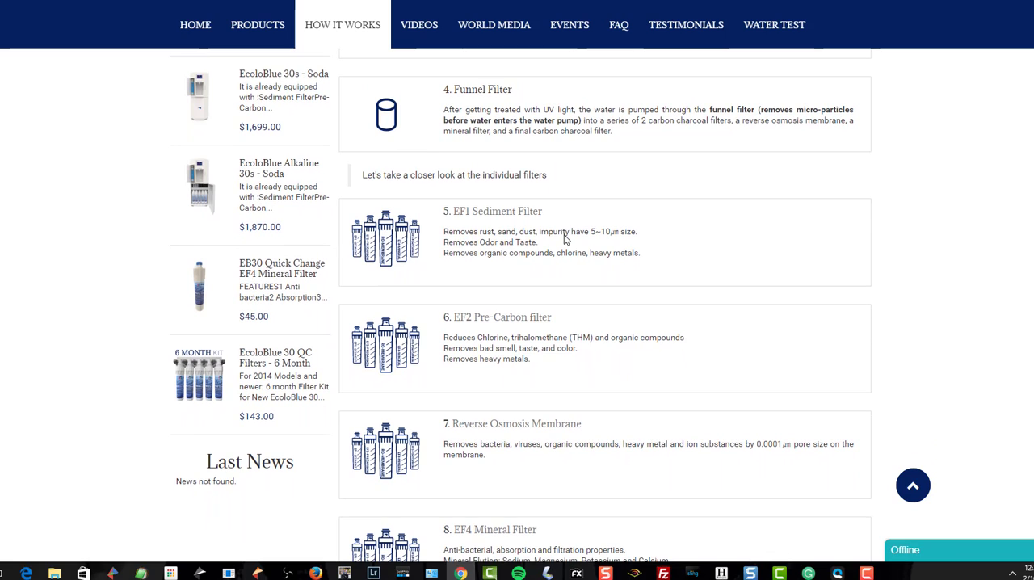
mouse_move(843, 113)
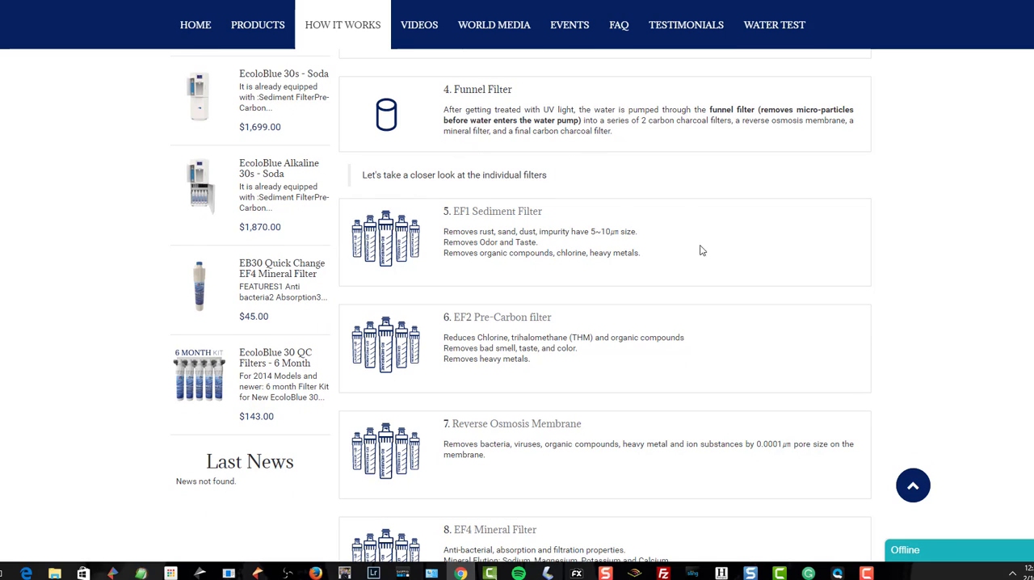
scroll(down, 3)
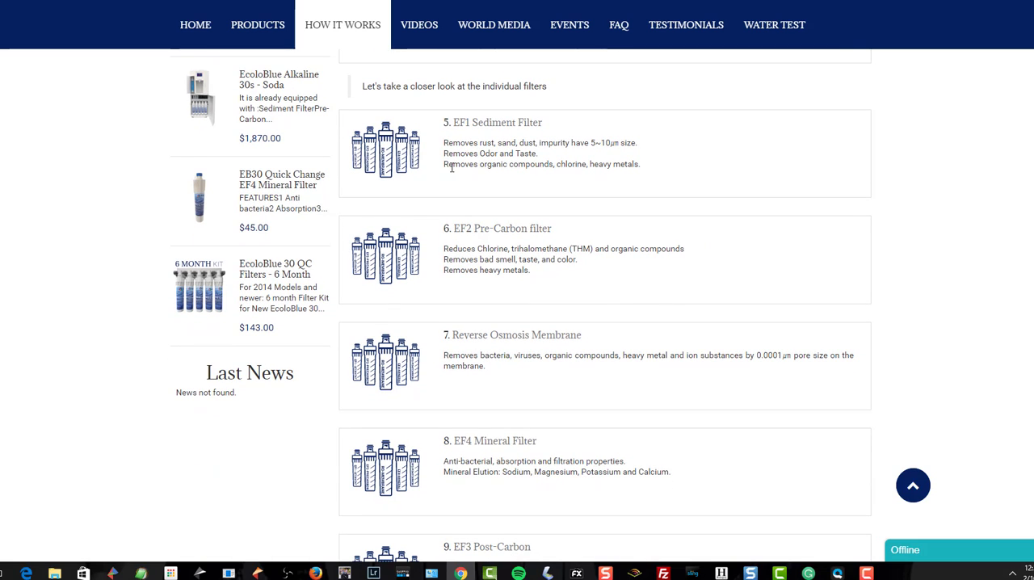
mouse_move(500, 228)
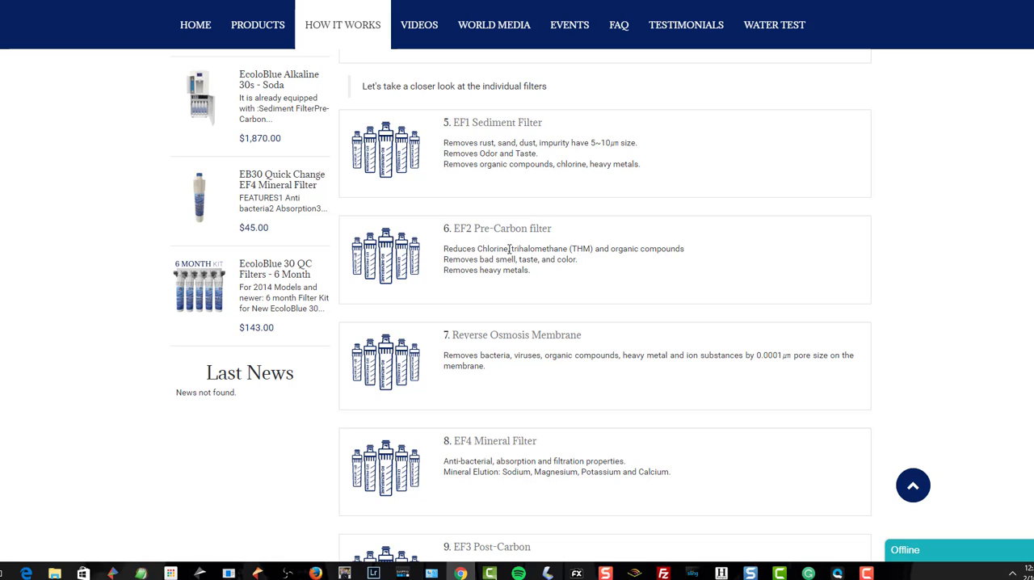
mouse_move(627, 252)
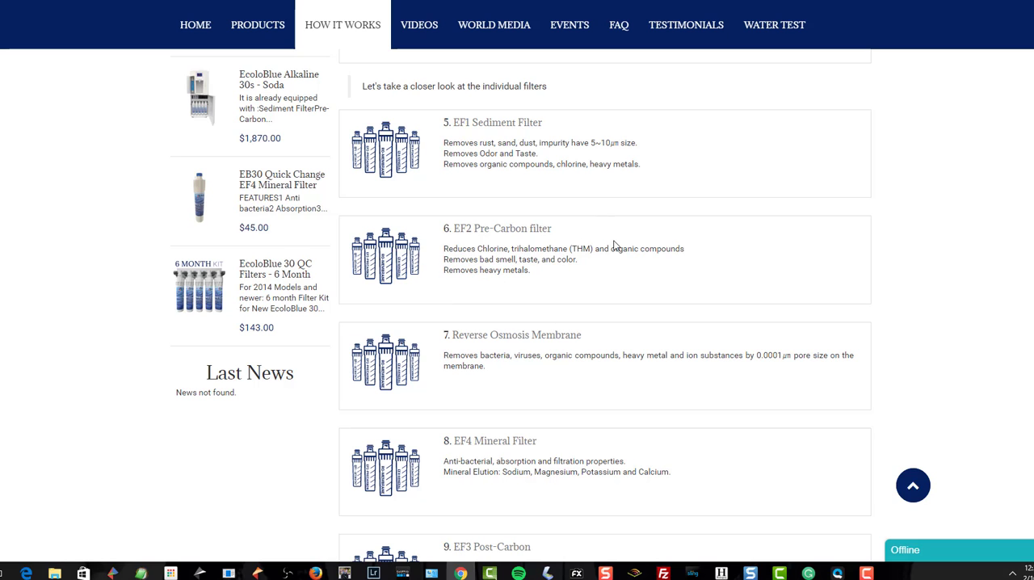
scroll(down, 3)
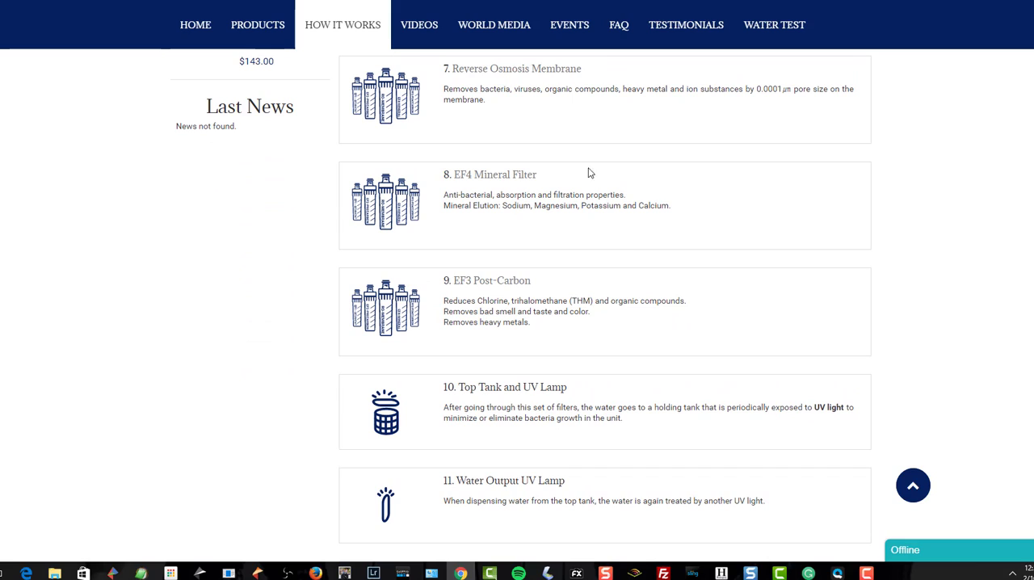
mouse_move(521, 117)
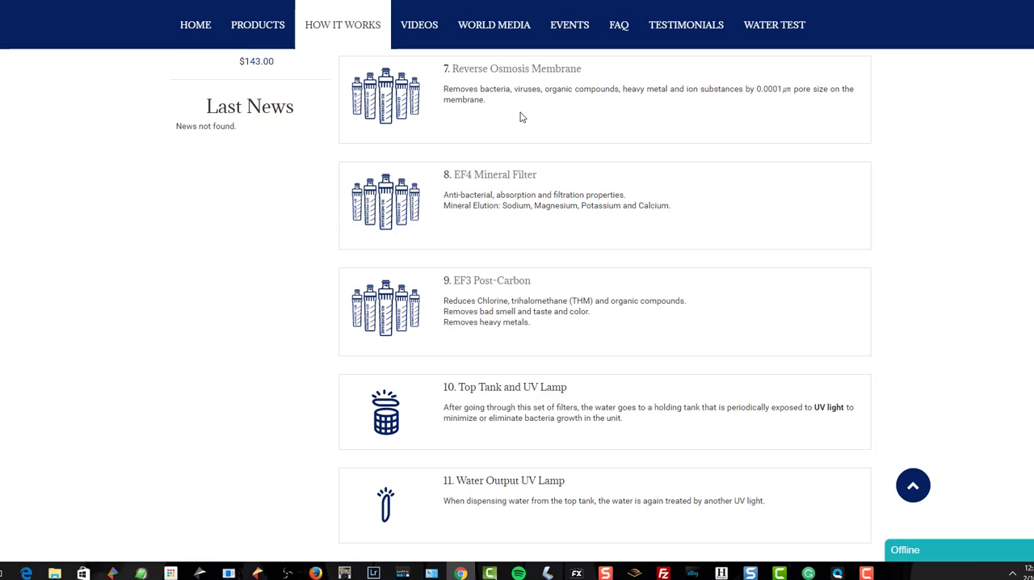
mouse_move(588, 103)
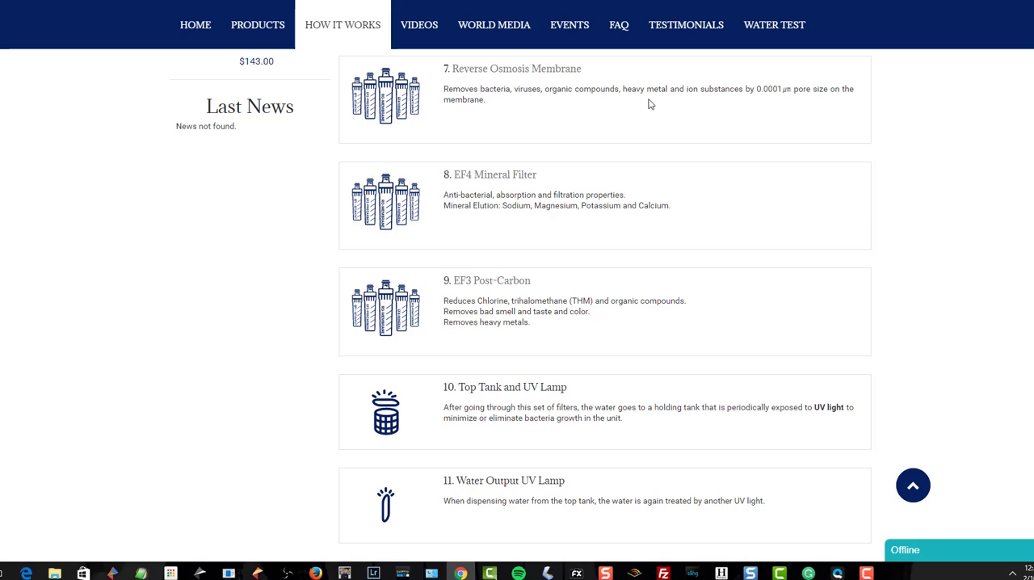
mouse_move(675, 123)
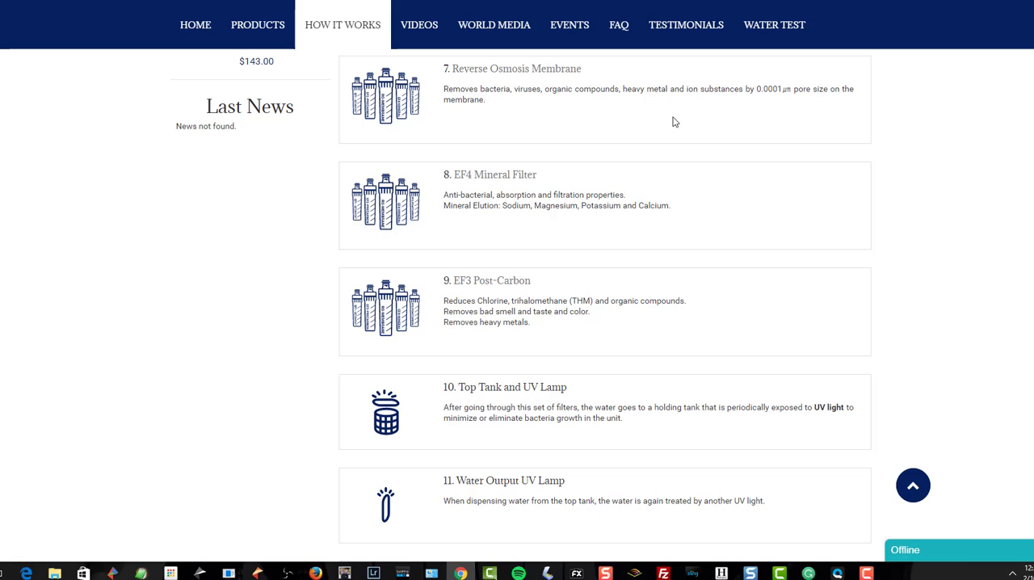
mouse_move(488, 242)
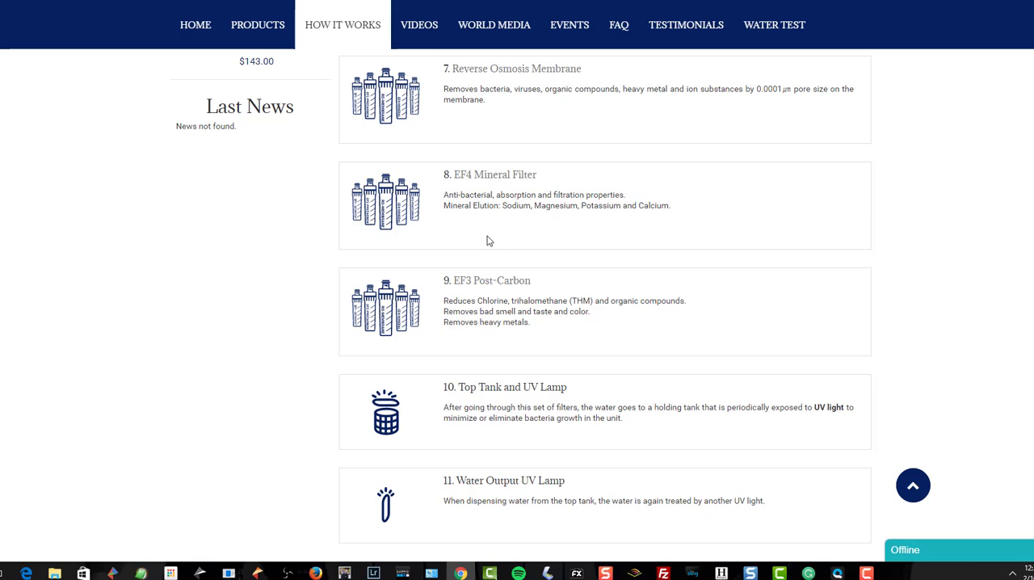
mouse_move(607, 223)
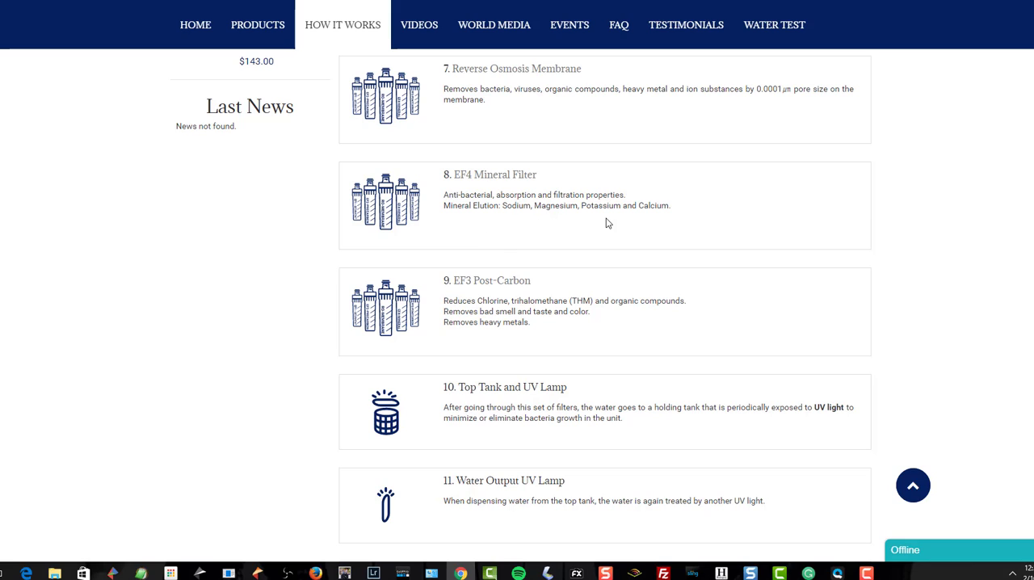
mouse_move(640, 224)
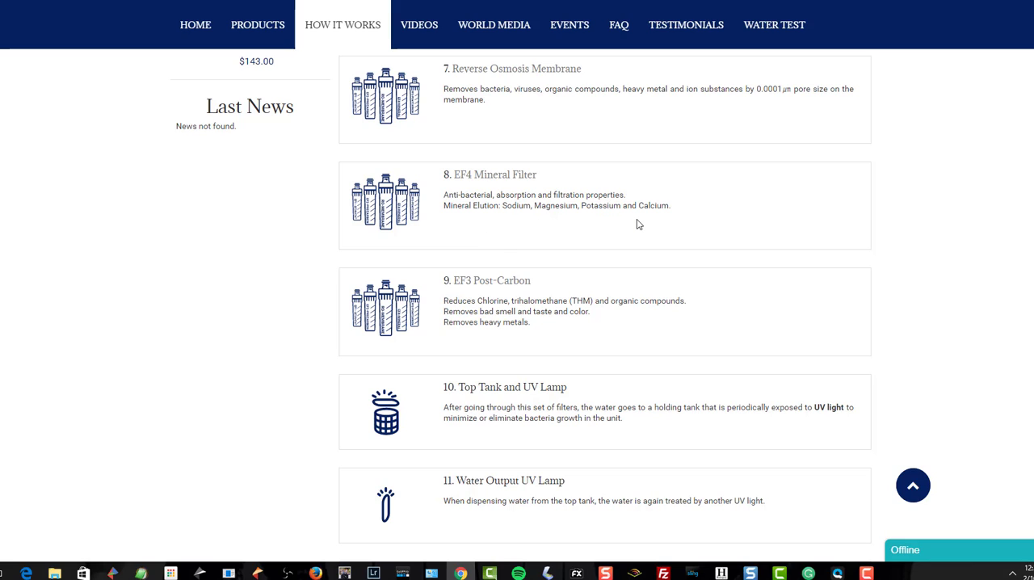
scroll(down, 3)
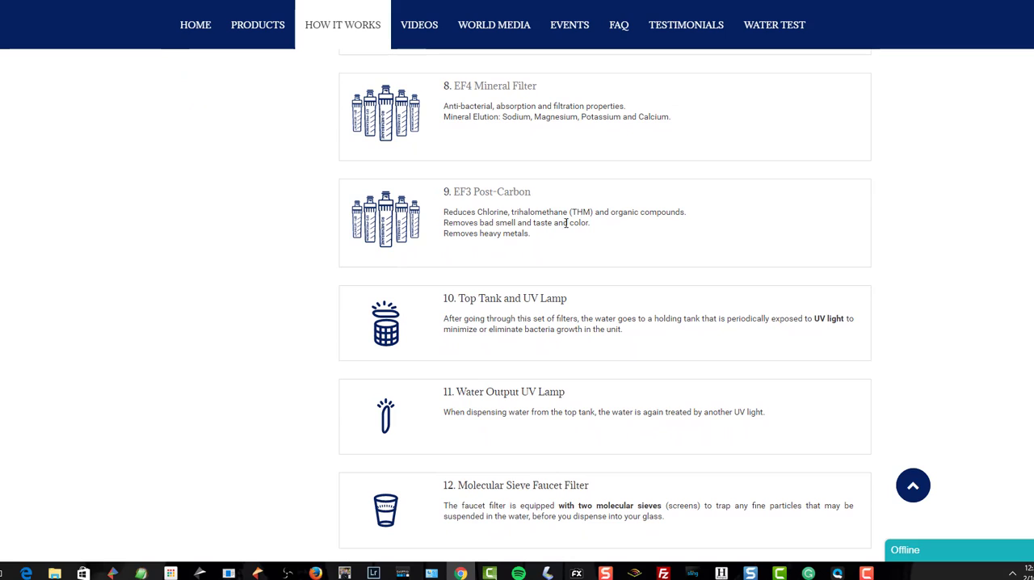
mouse_move(562, 239)
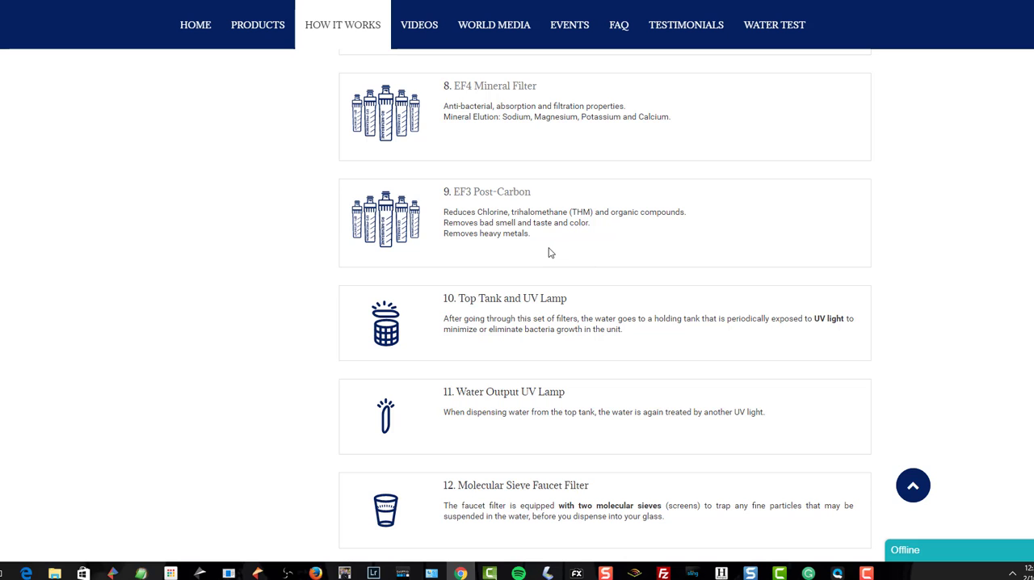
- Scroll to the Hot Tank section and the humidity, plastic and water-lines explanations
scroll(down, 3)
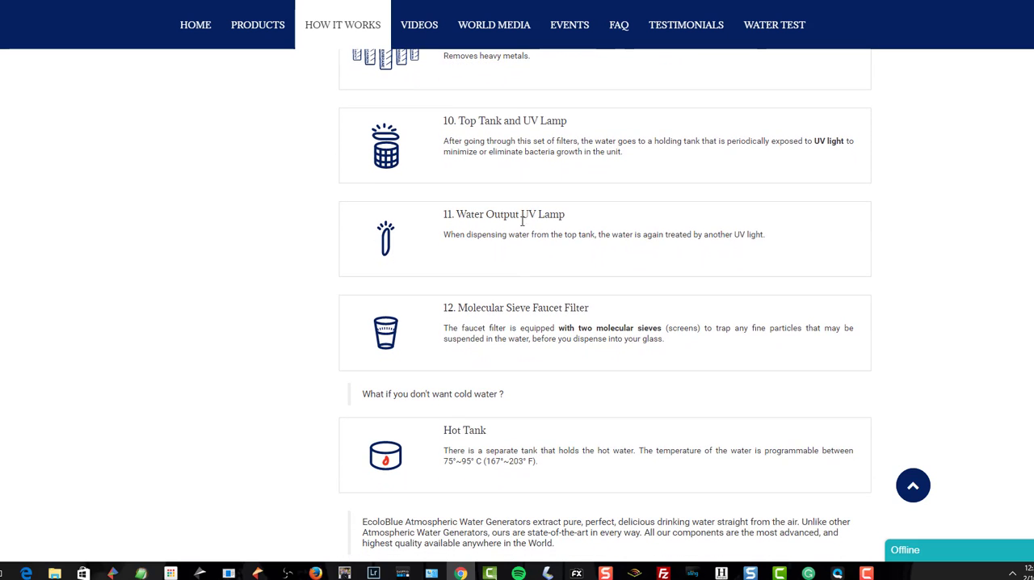
scroll(down, 3)
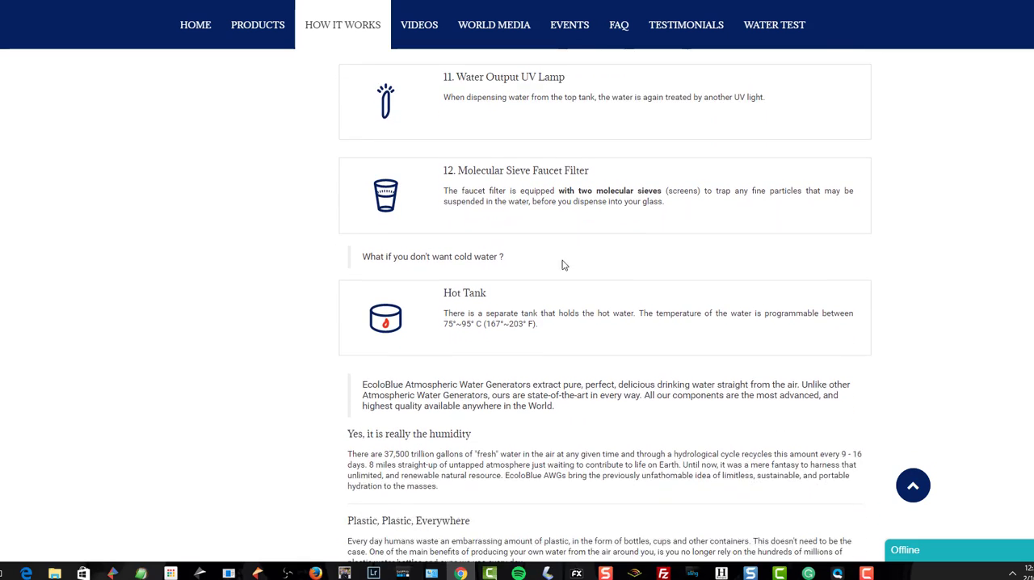
scroll(down, 3)
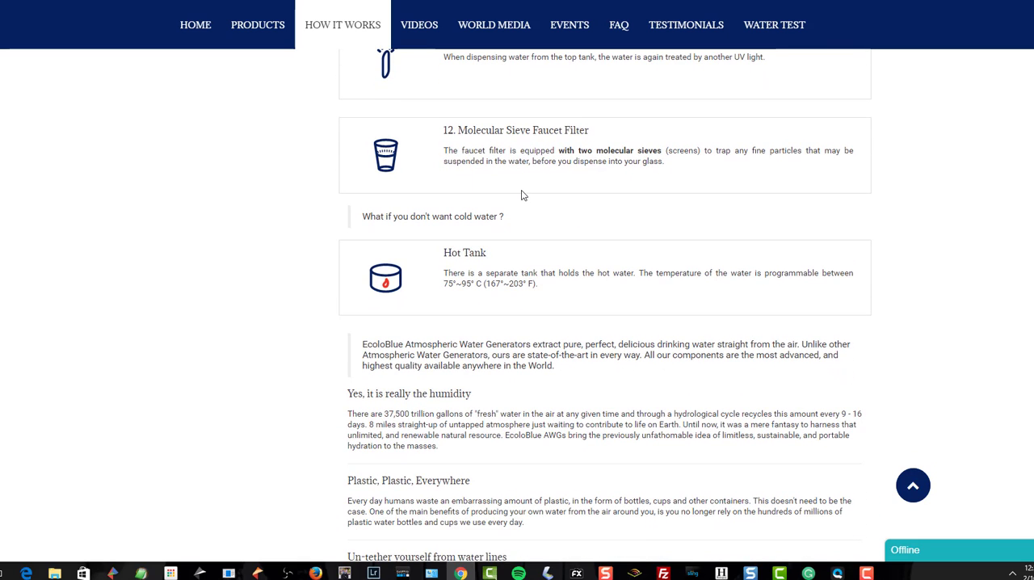
mouse_move(525, 203)
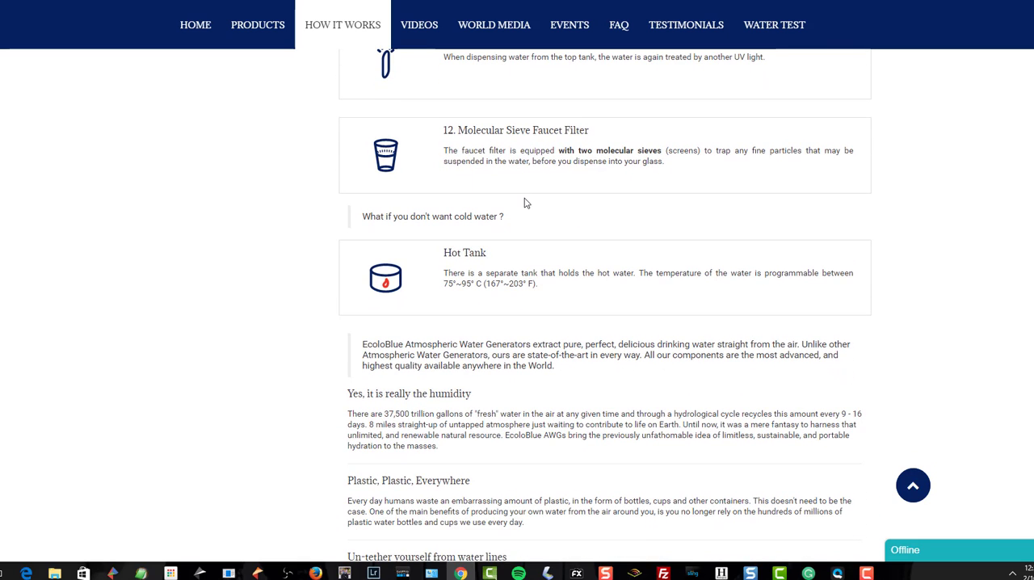
scroll(down, 3)
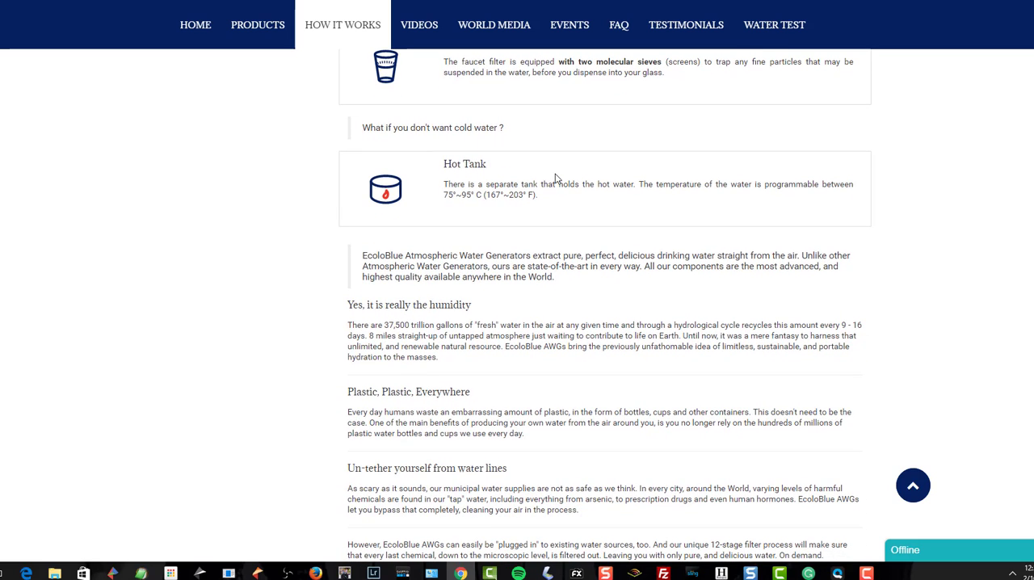
mouse_move(570, 229)
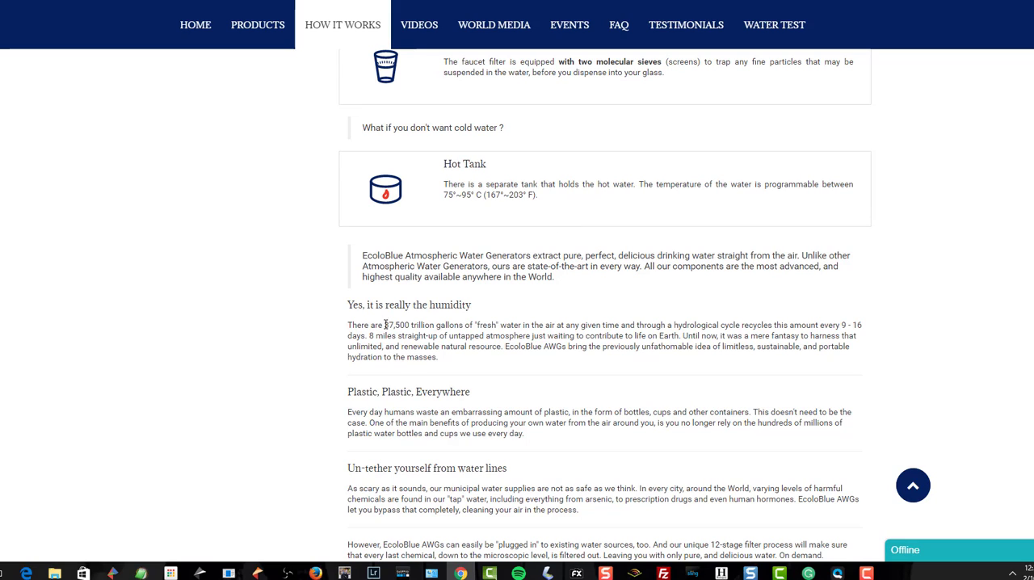
mouse_move(382, 325)
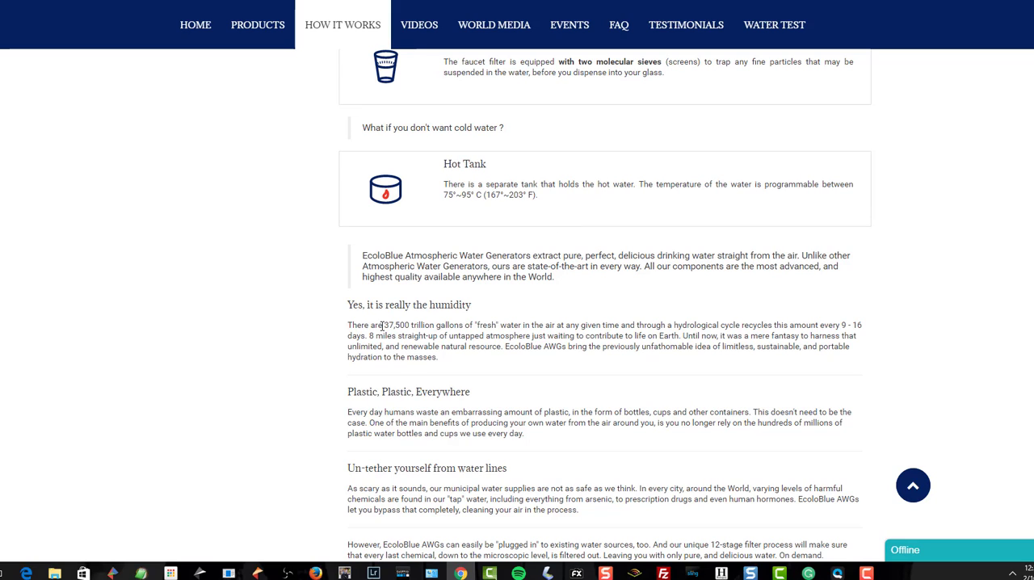
mouse_move(559, 326)
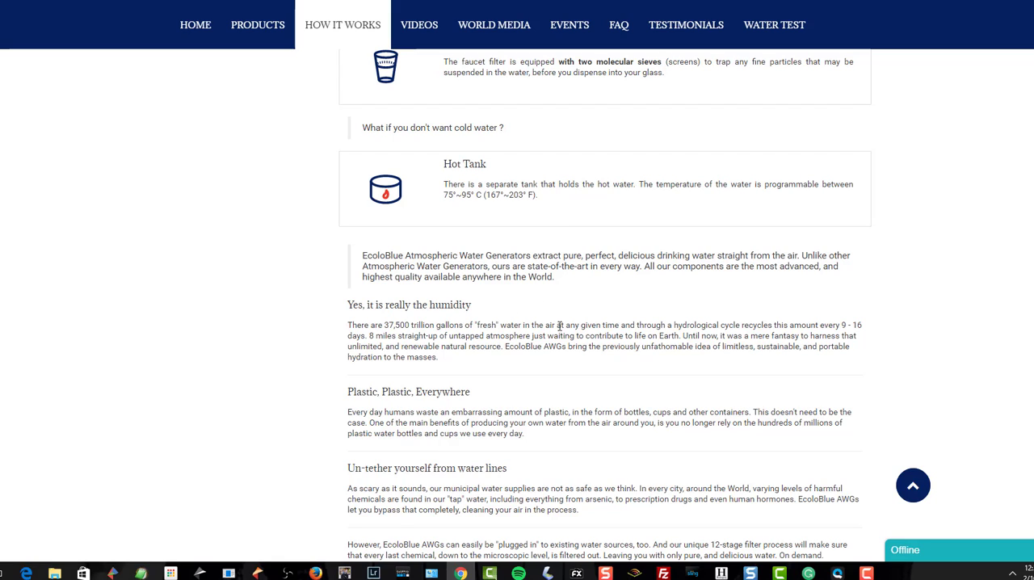
mouse_move(771, 348)
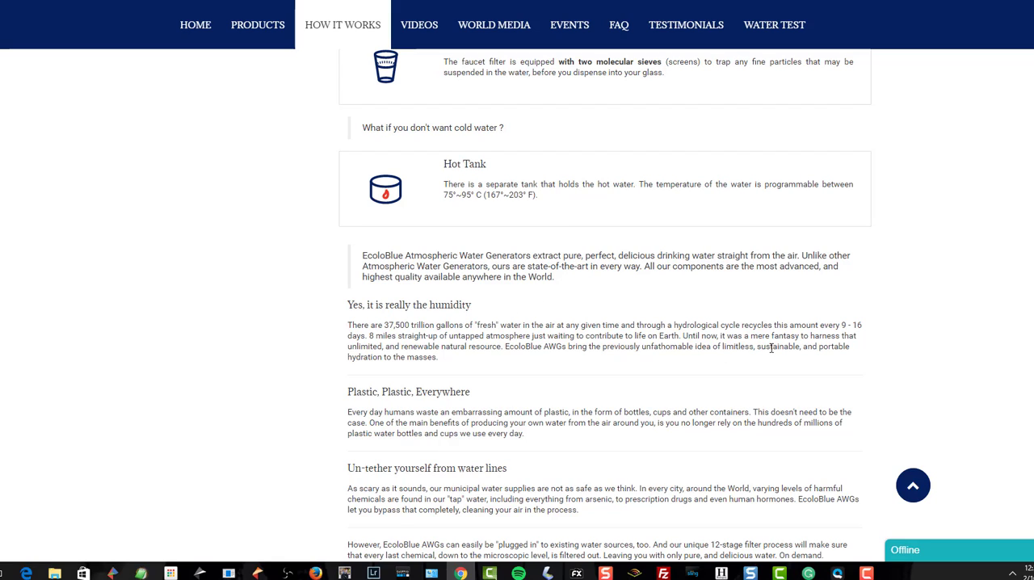
mouse_move(832, 333)
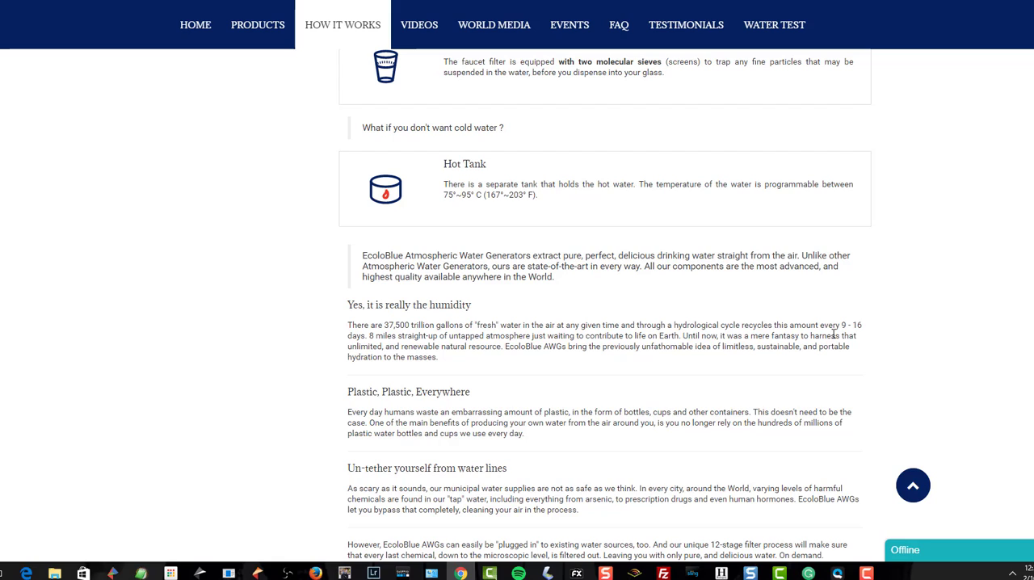
mouse_move(520, 362)
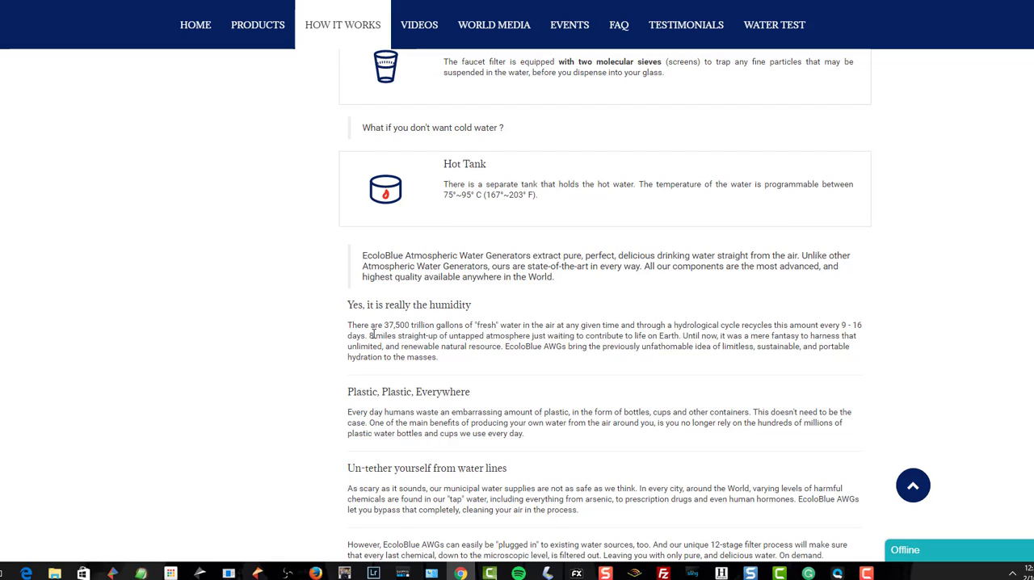
mouse_move(601, 316)
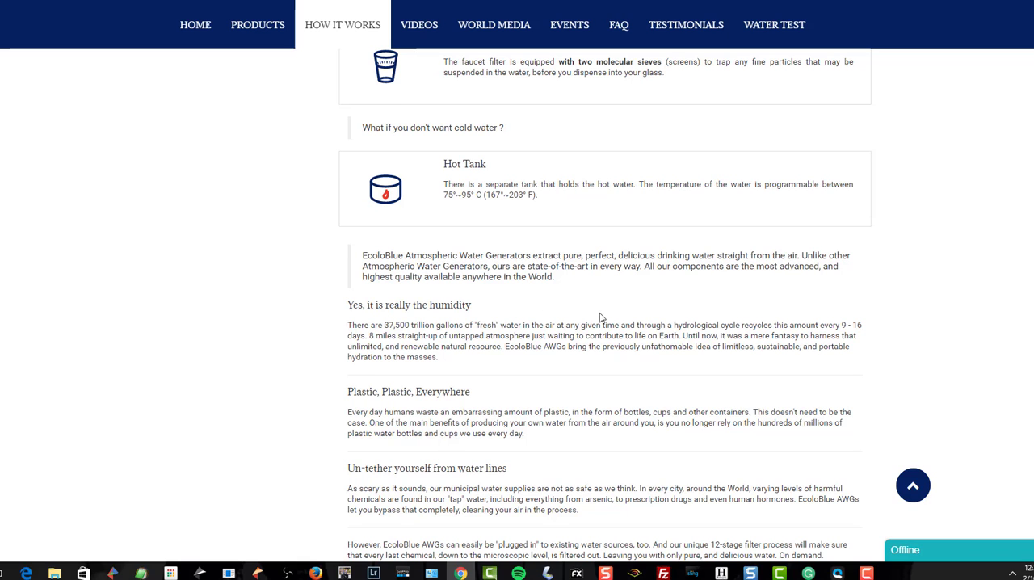
mouse_move(583, 316)
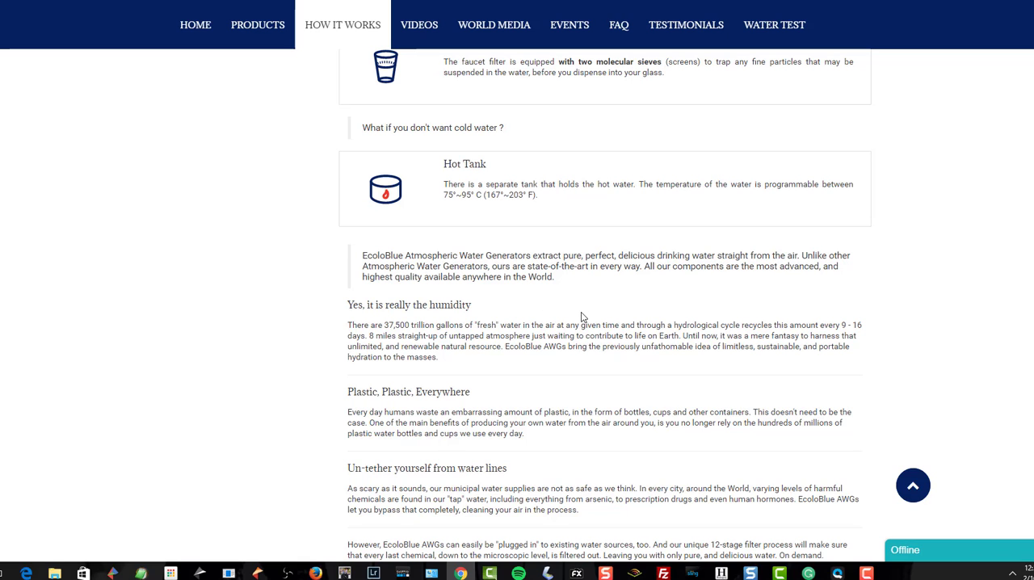
- View the detected microelements table, then return to the EB30 introduction at the page top
scroll(down, 3)
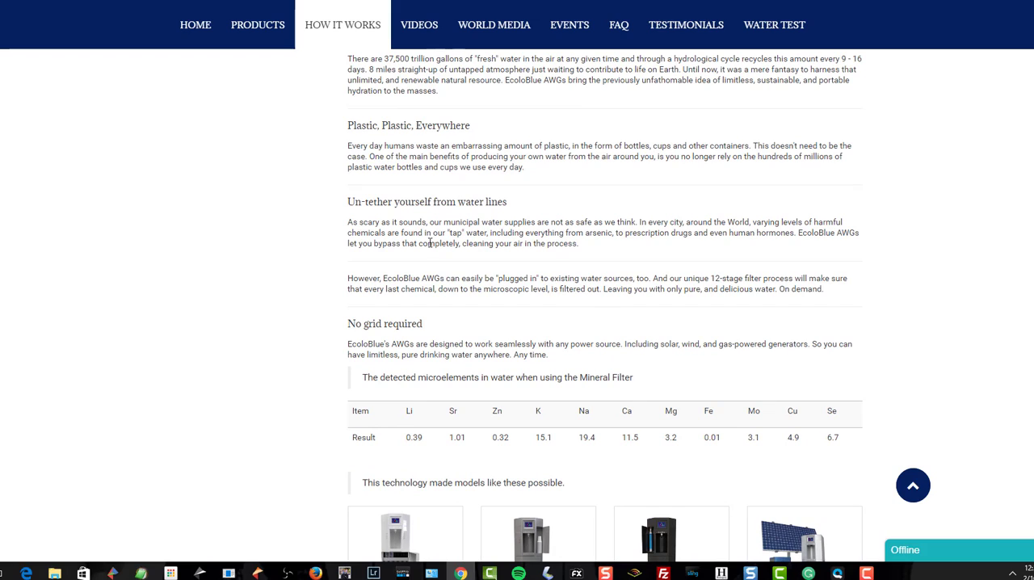
mouse_move(488, 200)
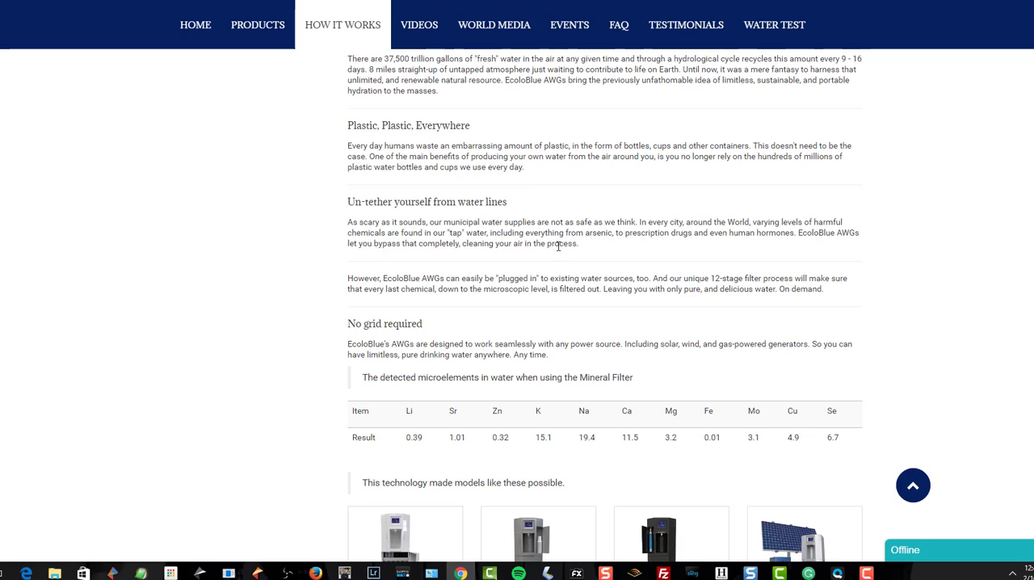
mouse_move(646, 126)
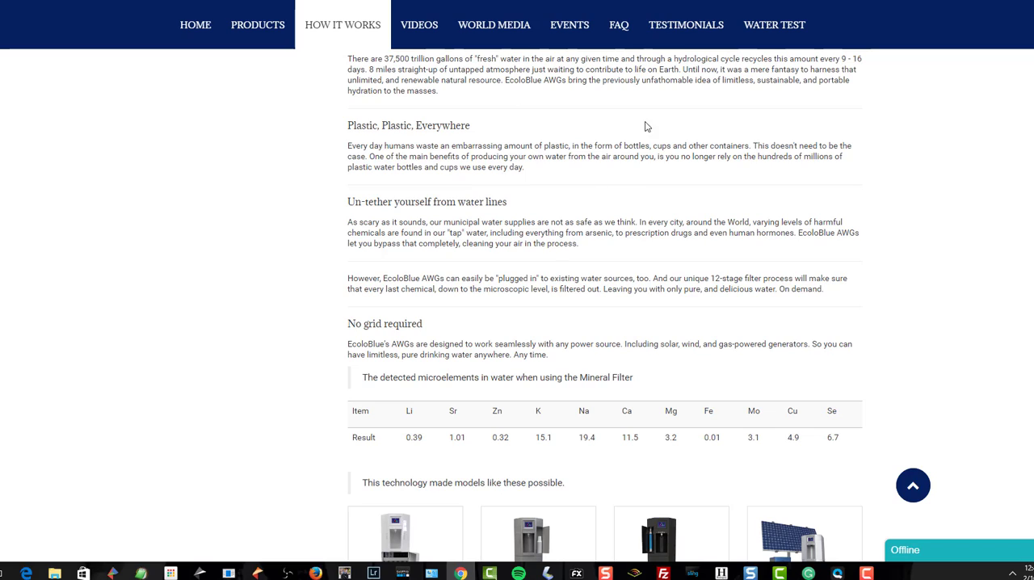
scroll(down, 3)
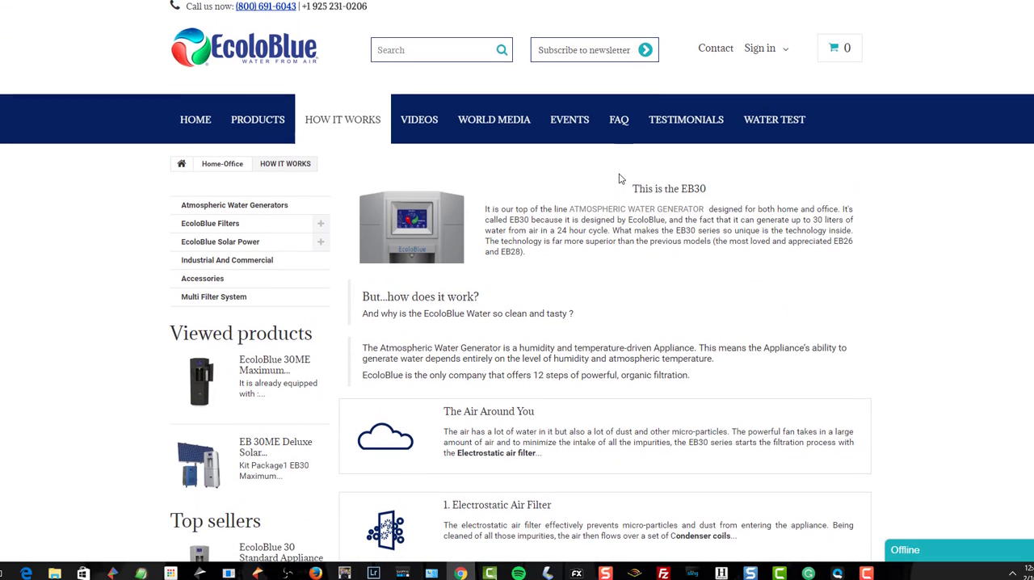
- Return to the EcoloBlue 30ME product page showing the unit, $1,599 price and included filters
scroll(down, 3)
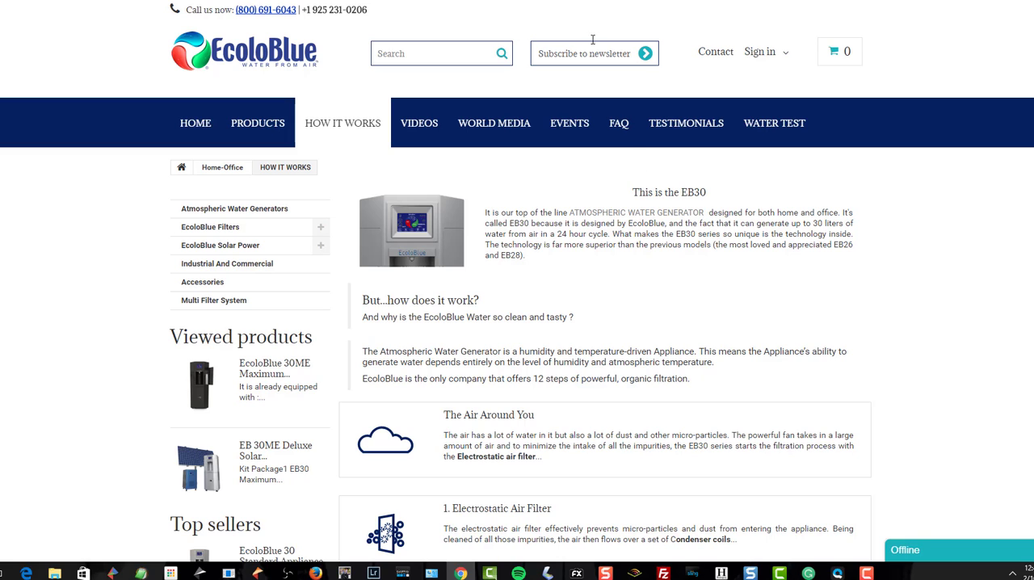
scroll(down, 3)
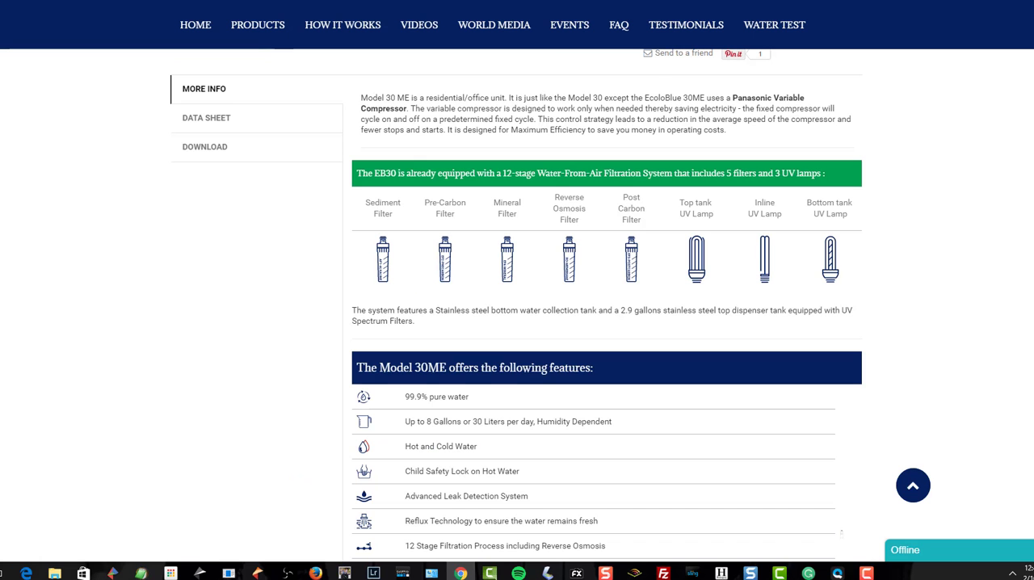
scroll(up, 3)
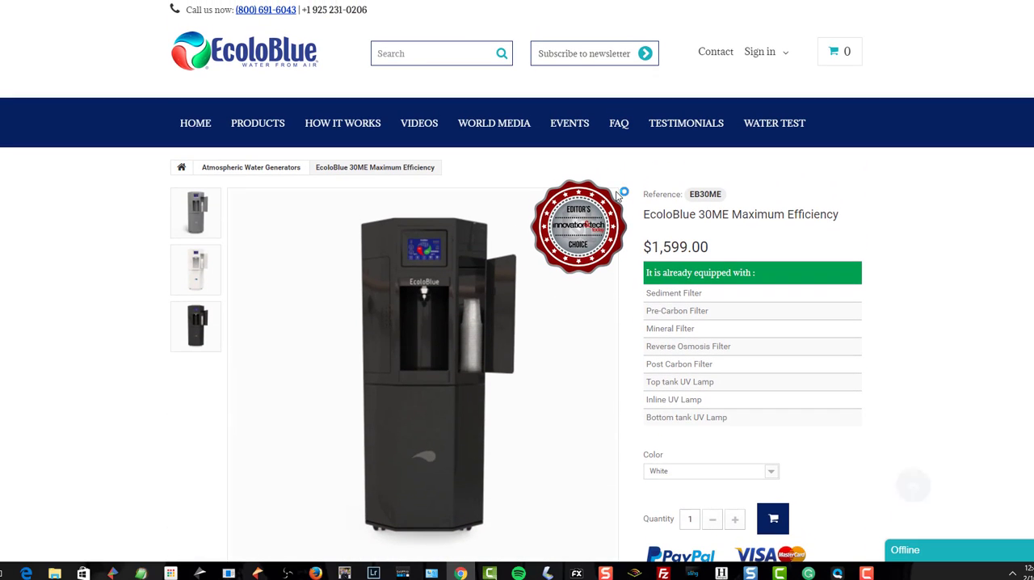